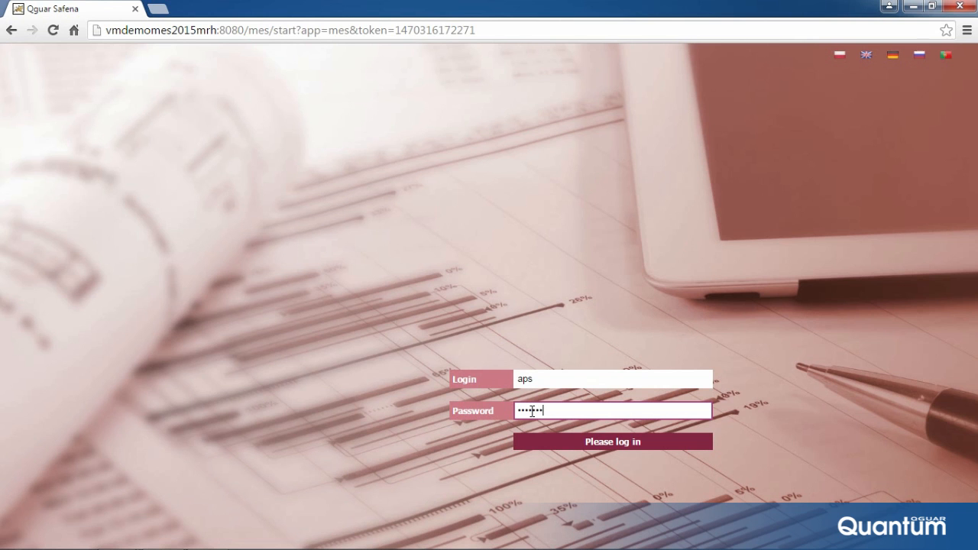
Log in as user aps and reach the MES desktop with its module tiles
left_click(611, 442)
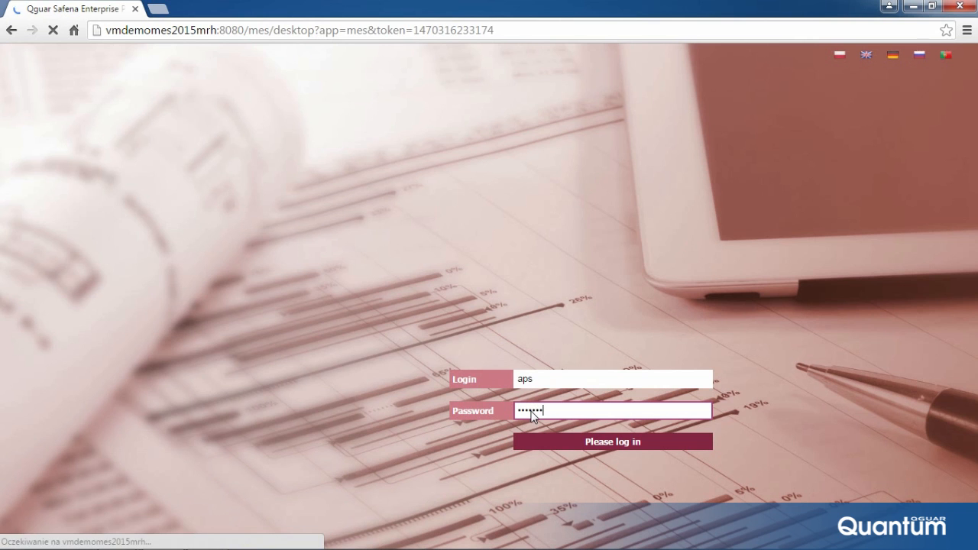
left_click(612, 442)
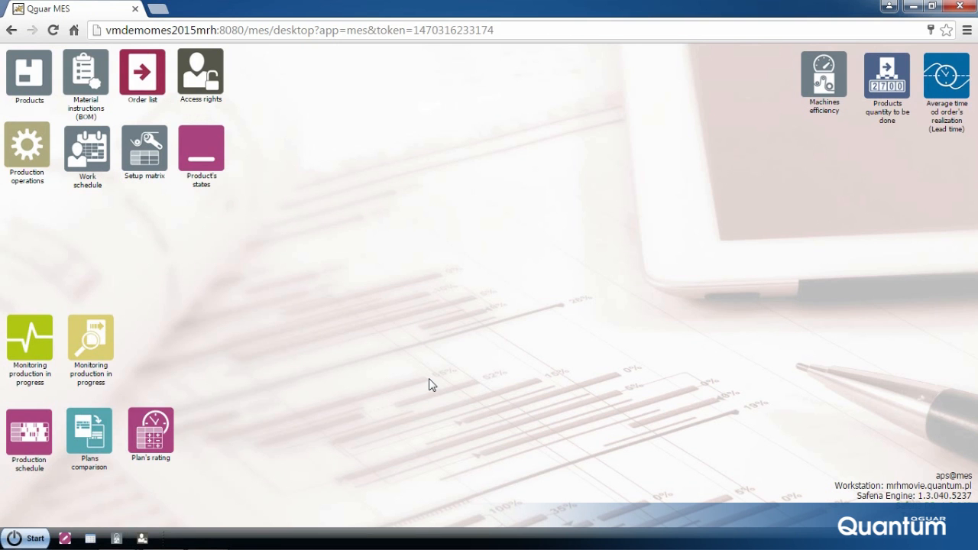
mouse_move(312, 171)
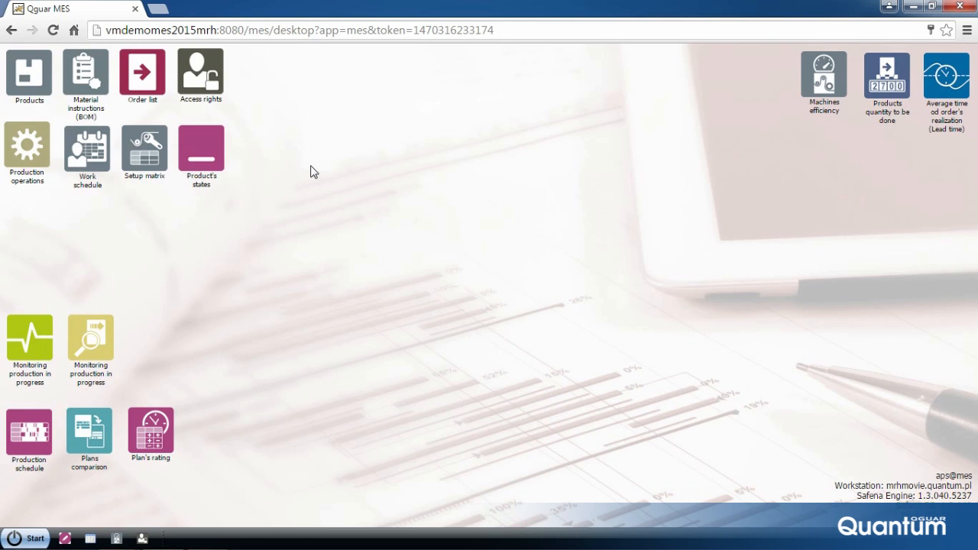
mouse_move(308, 182)
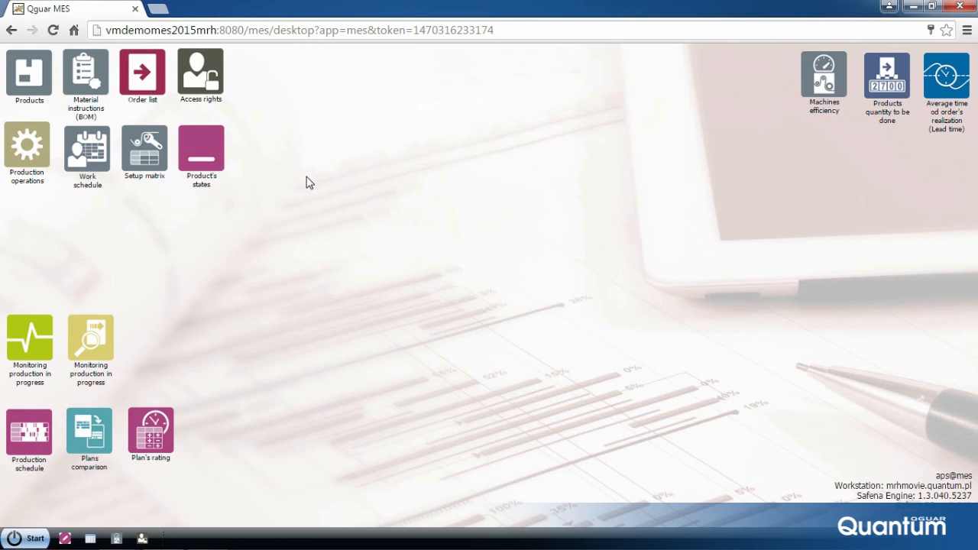
mouse_move(299, 189)
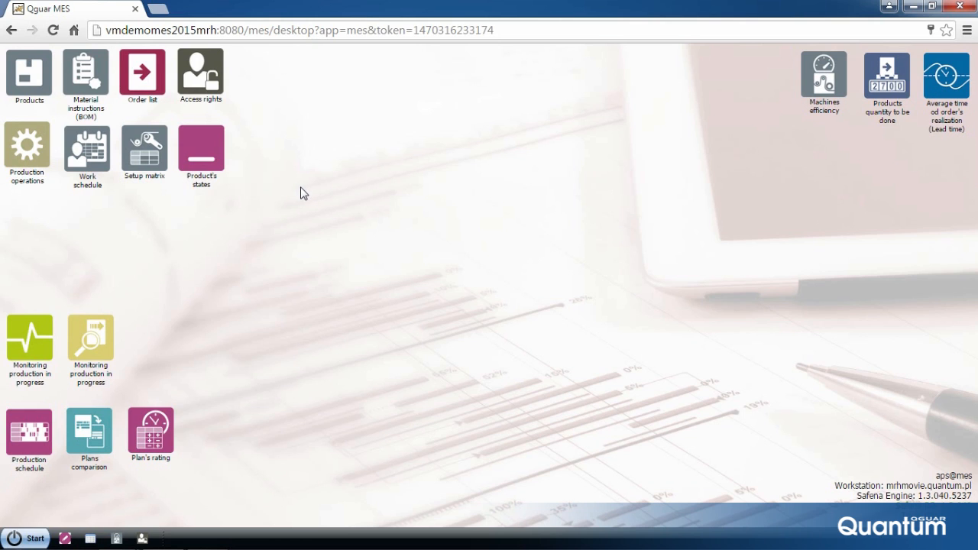
mouse_move(298, 298)
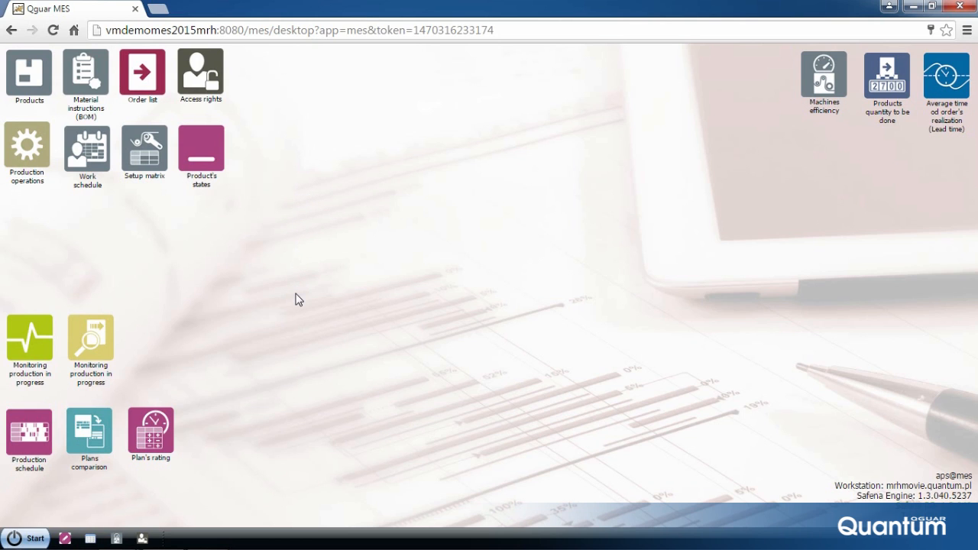
mouse_move(278, 413)
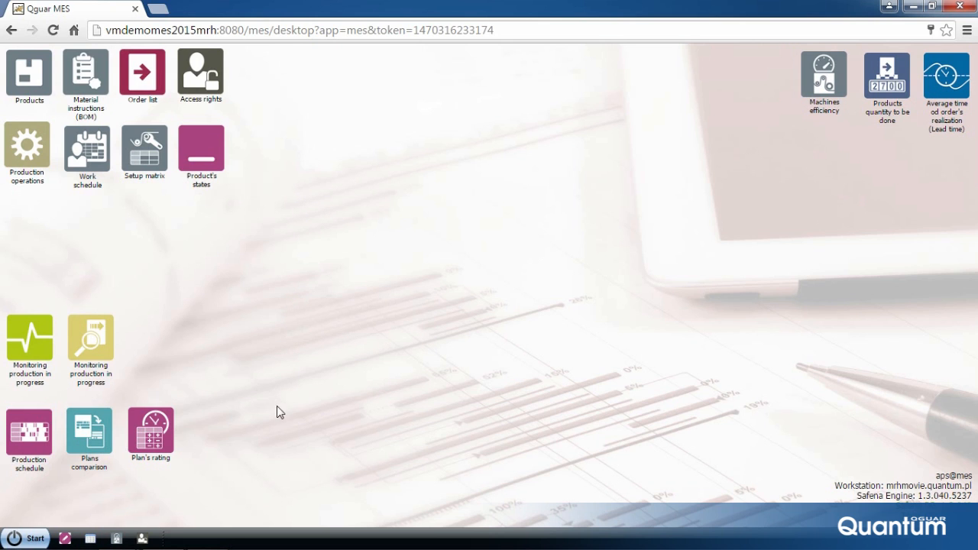
mouse_move(23, 538)
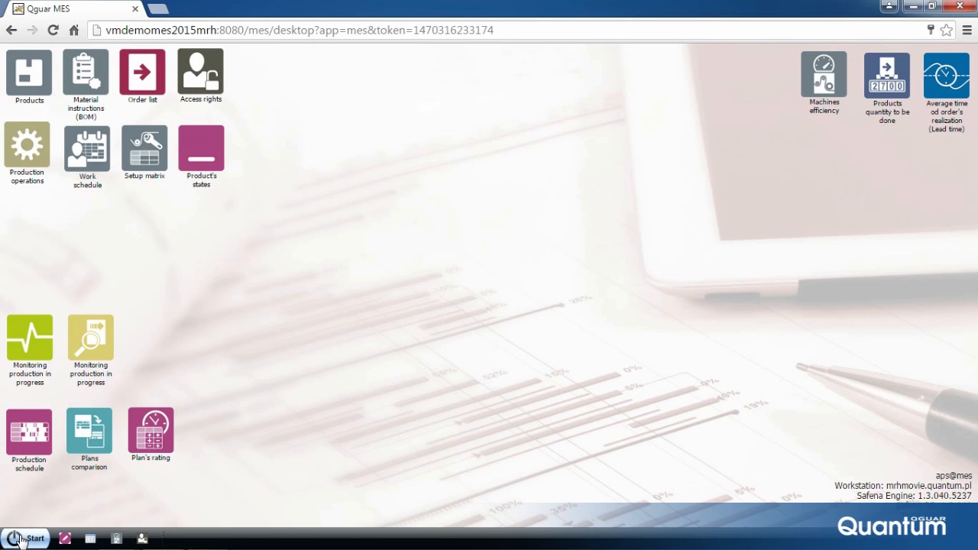
Expand Start > Product management to reveal Products, Wastes, Attributes, Material instructions (BOM), Genealogy
left_click(28, 538)
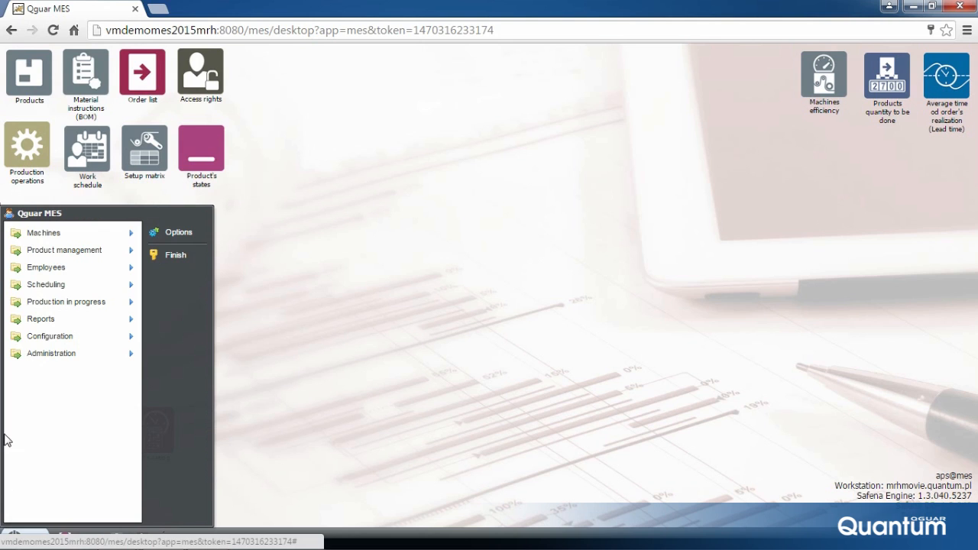
mouse_move(9, 421)
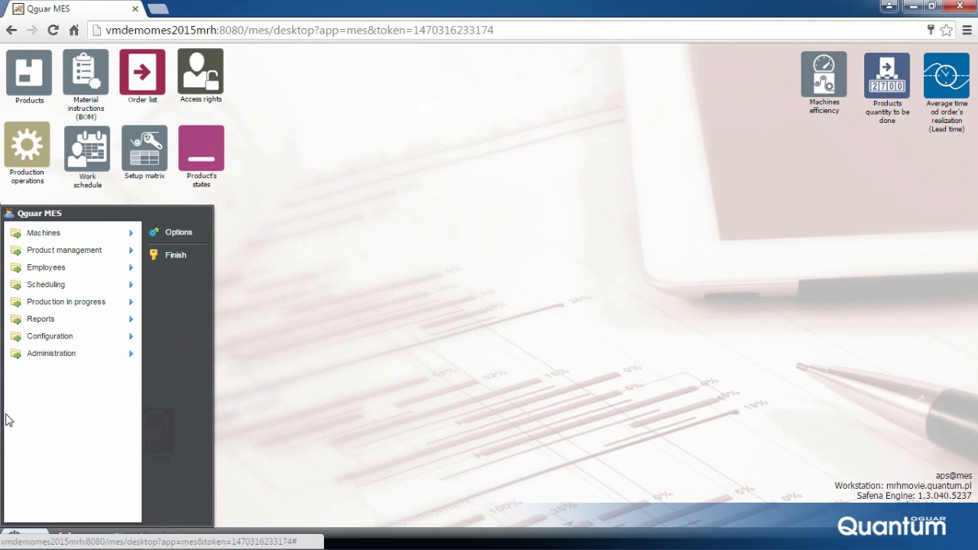
mouse_move(7, 380)
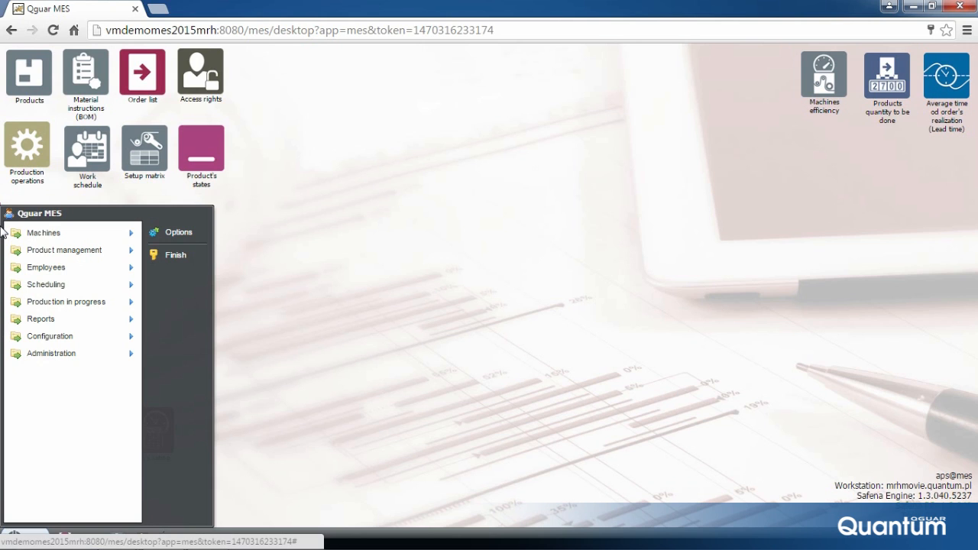
left_click(43, 232)
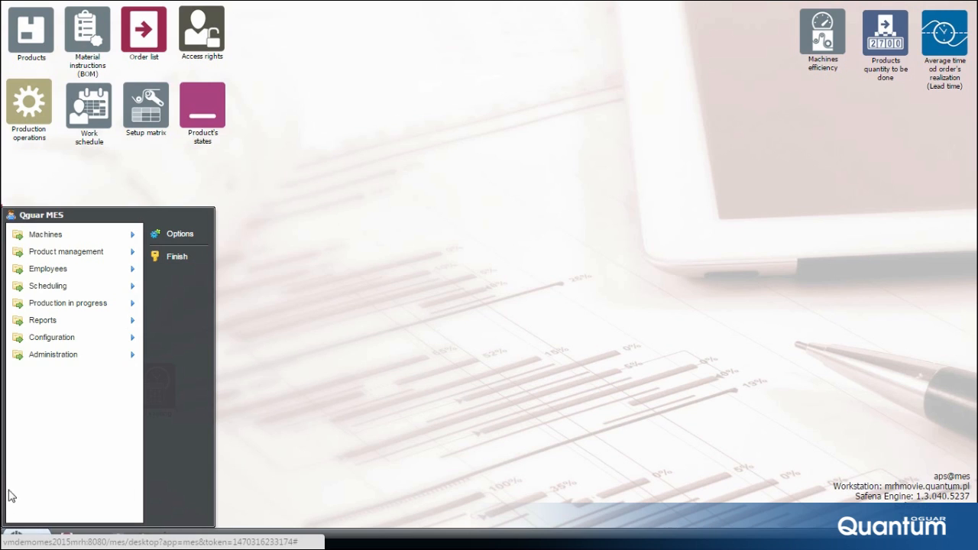
mouse_move(6, 241)
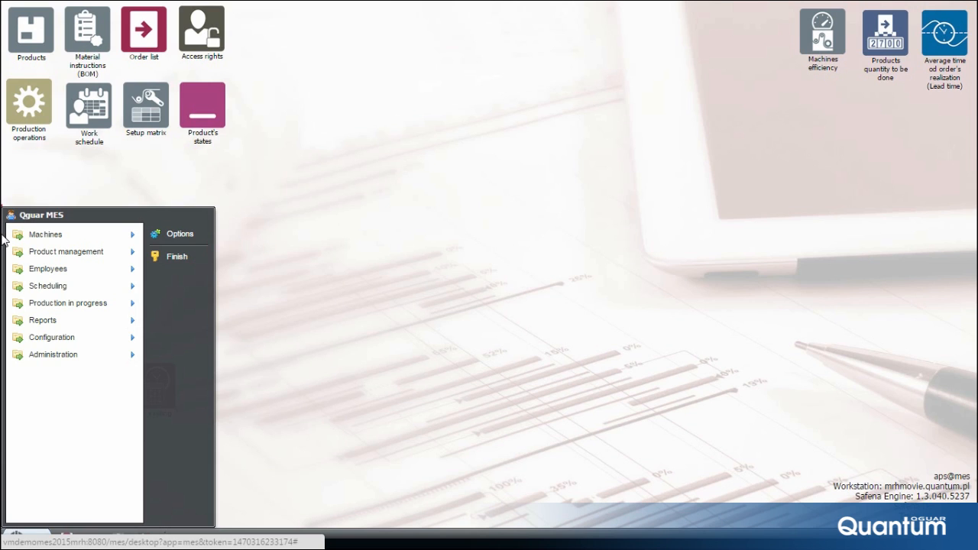
left_click(46, 235)
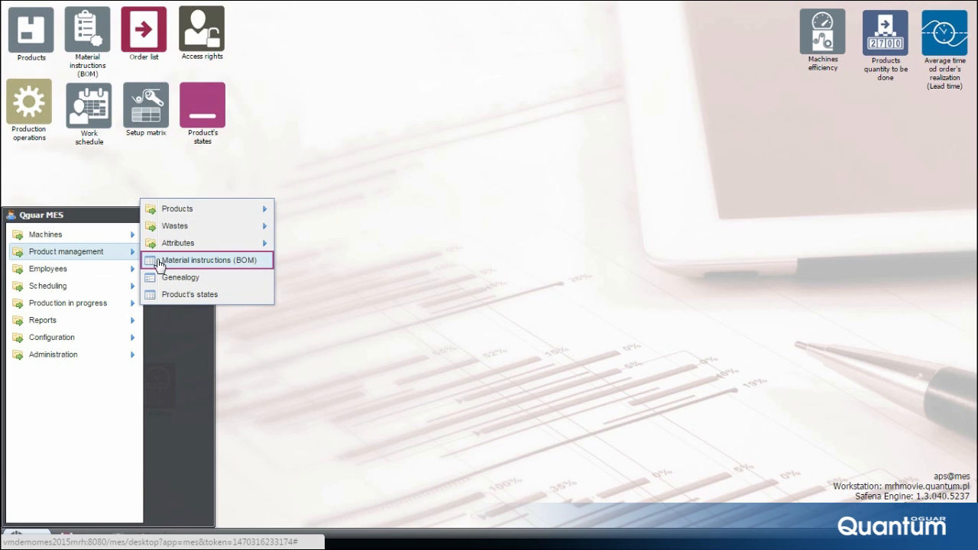
Load the Material instructions (BOM) list and view instruction 209837 for product 36089 with its product tree
left_click(208, 260)
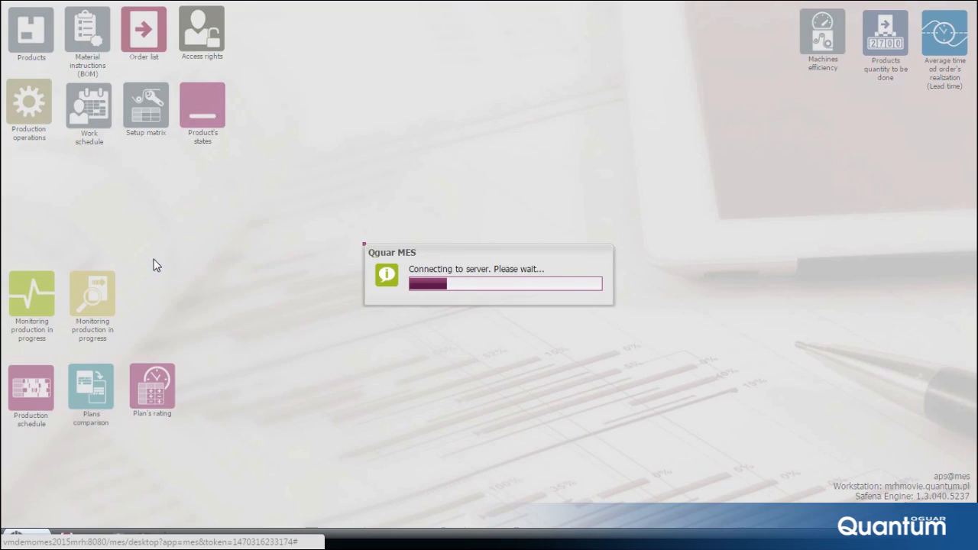
left_click(87, 32)
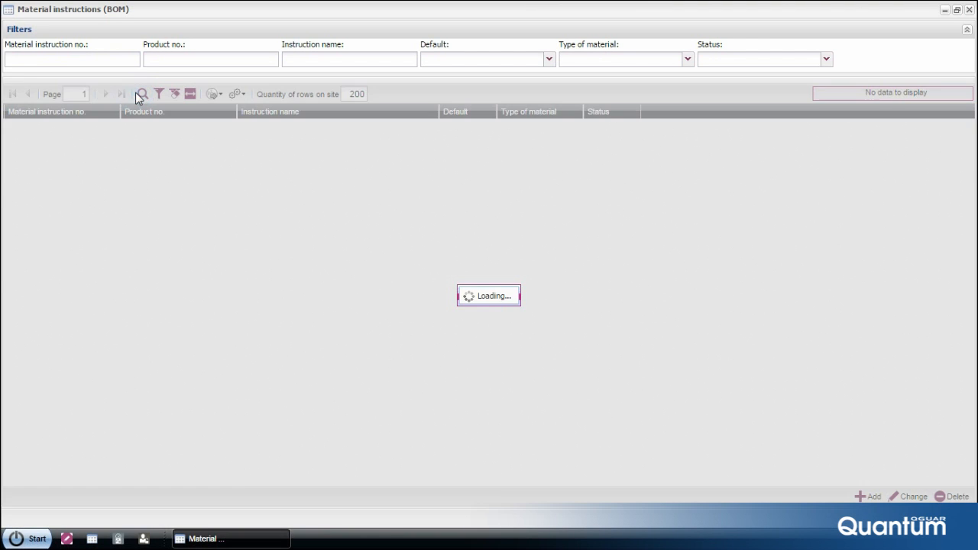
left_click(142, 93)
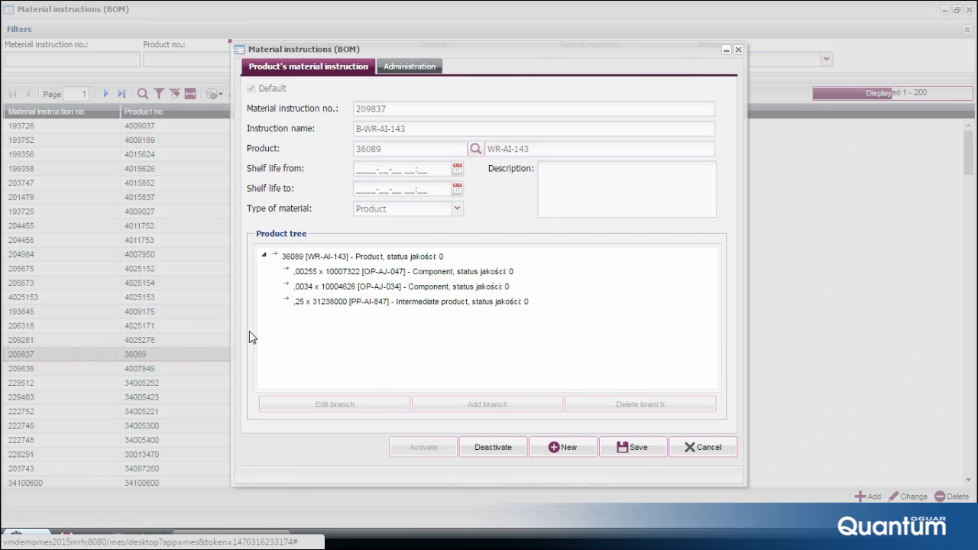
mouse_move(232, 133)
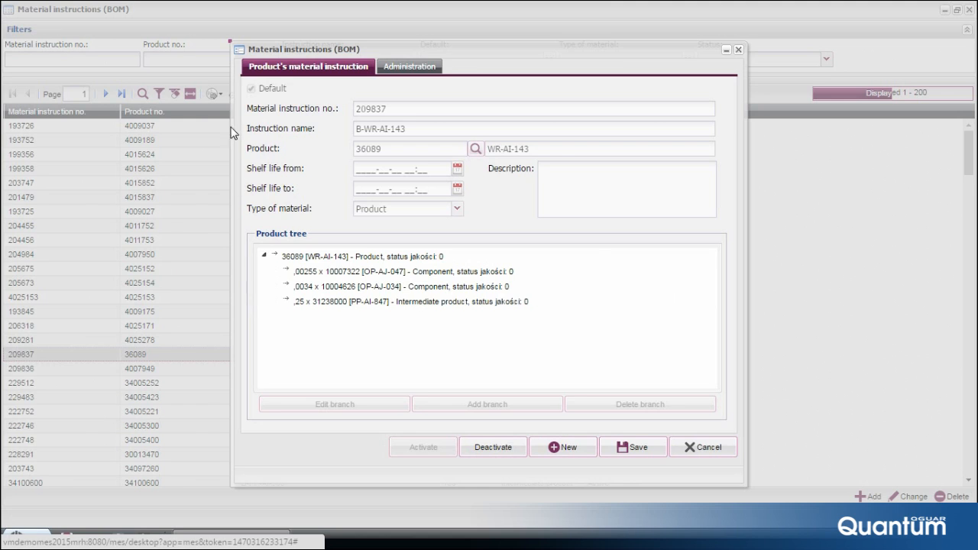
mouse_move(242, 95)
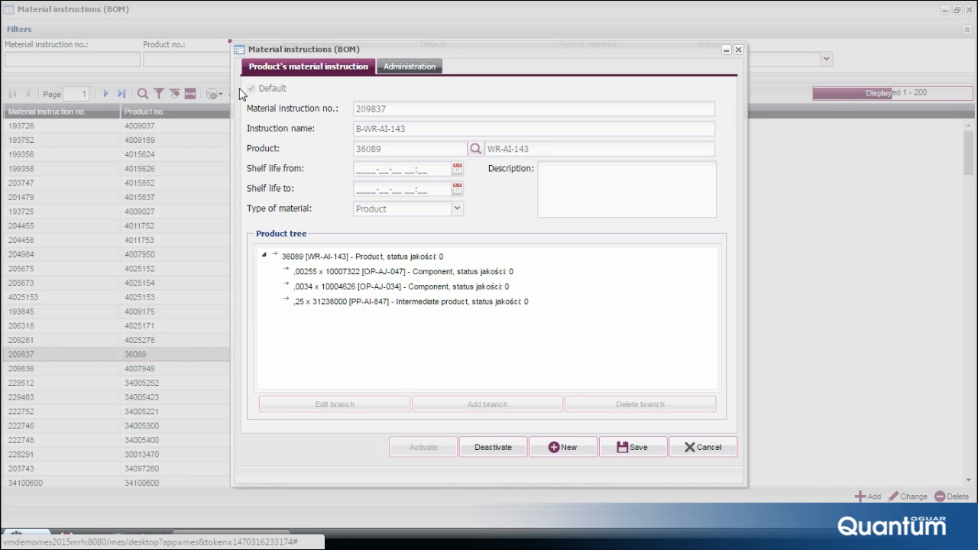
mouse_move(242, 113)
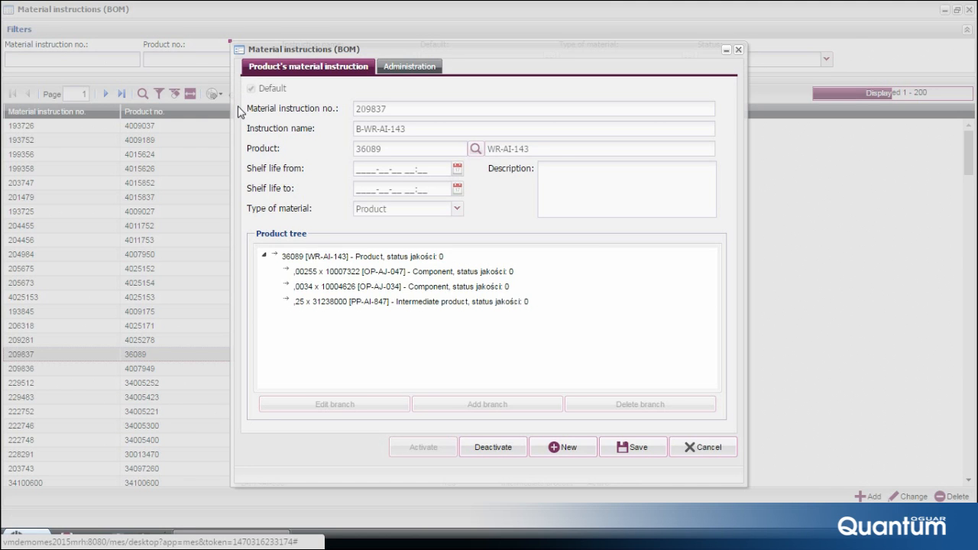
mouse_move(243, 132)
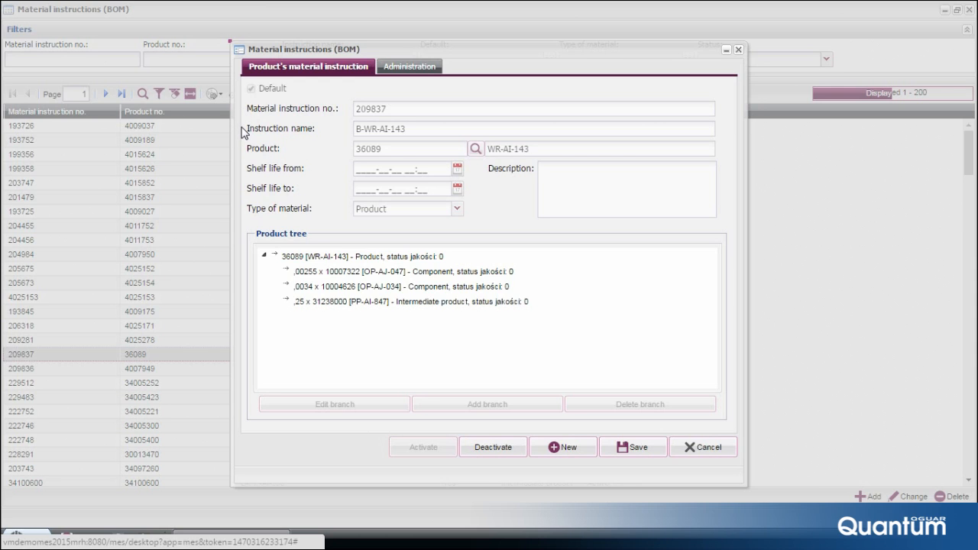
mouse_move(251, 154)
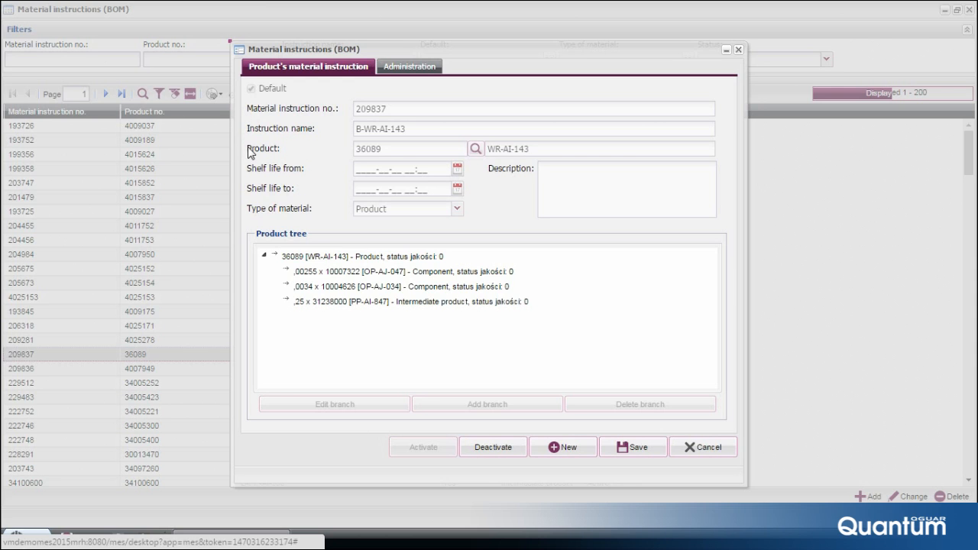
mouse_move(245, 177)
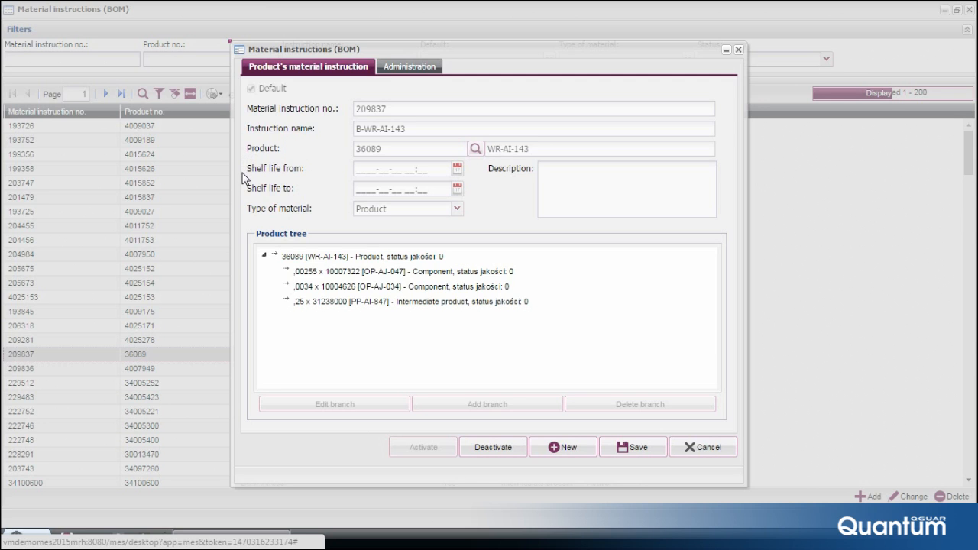
mouse_move(248, 208)
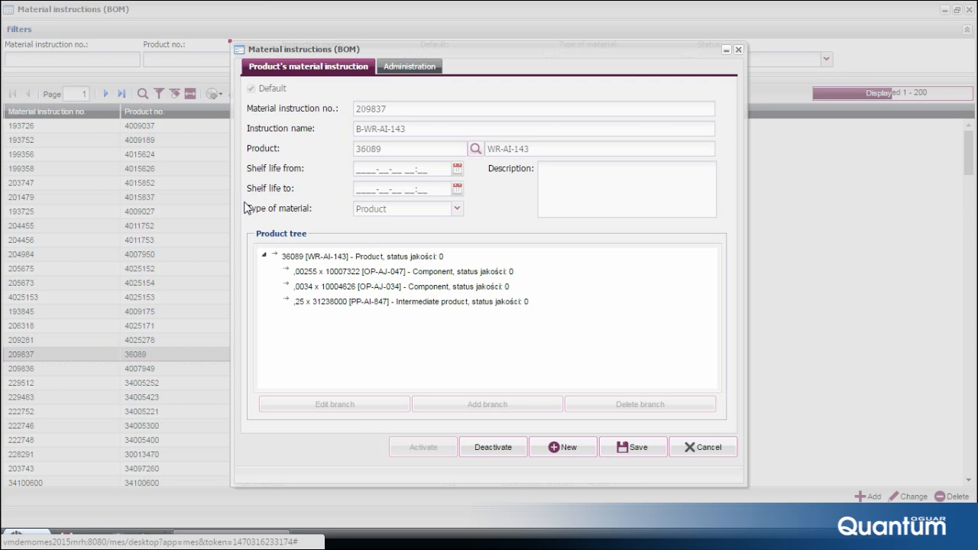
mouse_move(248, 220)
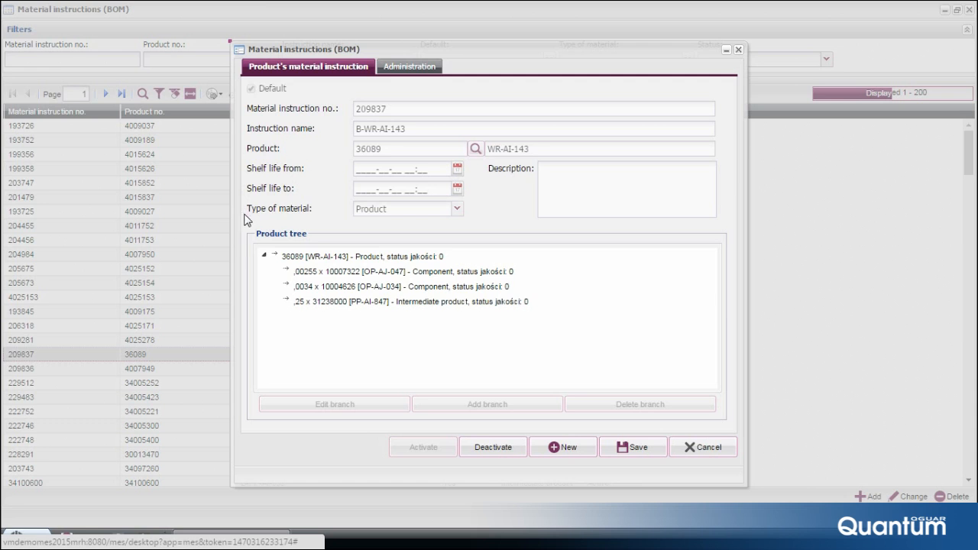
mouse_move(333, 338)
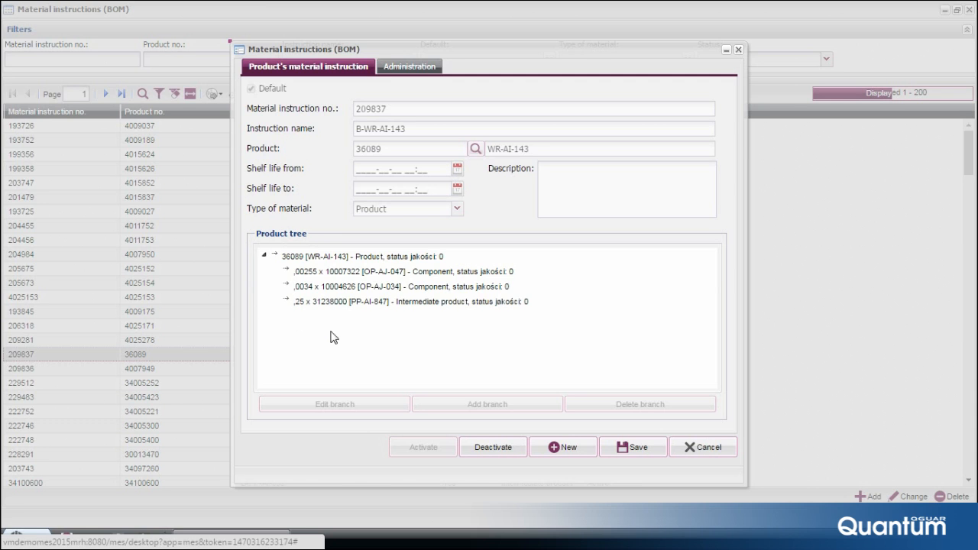
mouse_move(257, 287)
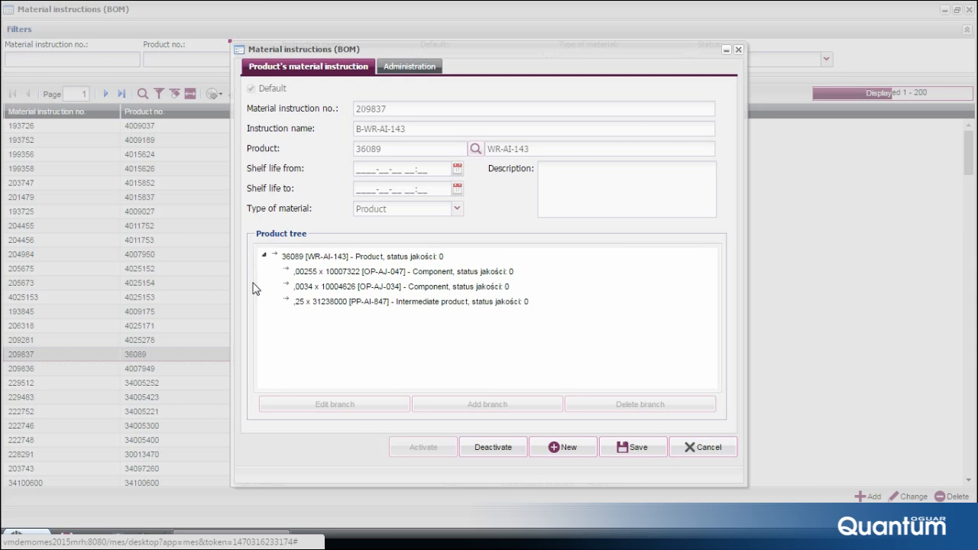
mouse_move(278, 426)
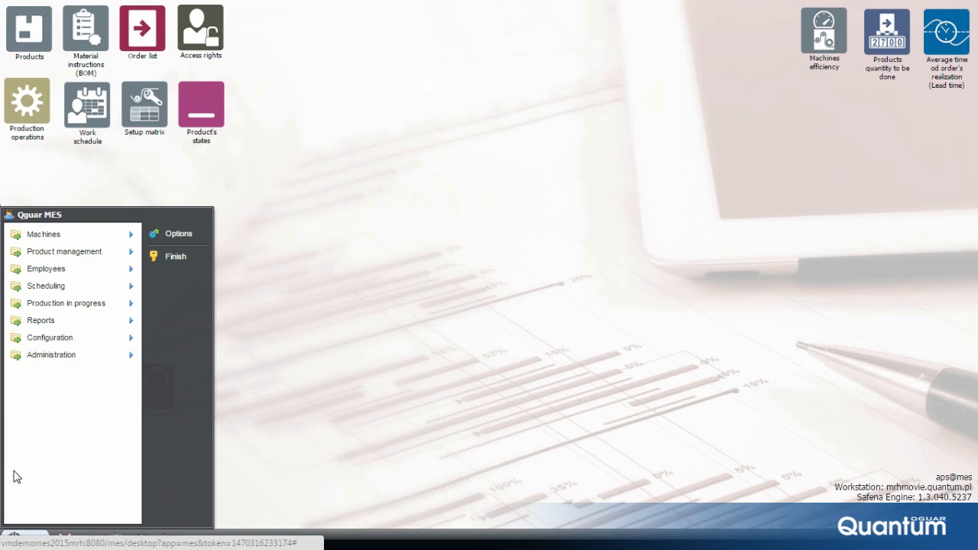
mouse_move(6, 312)
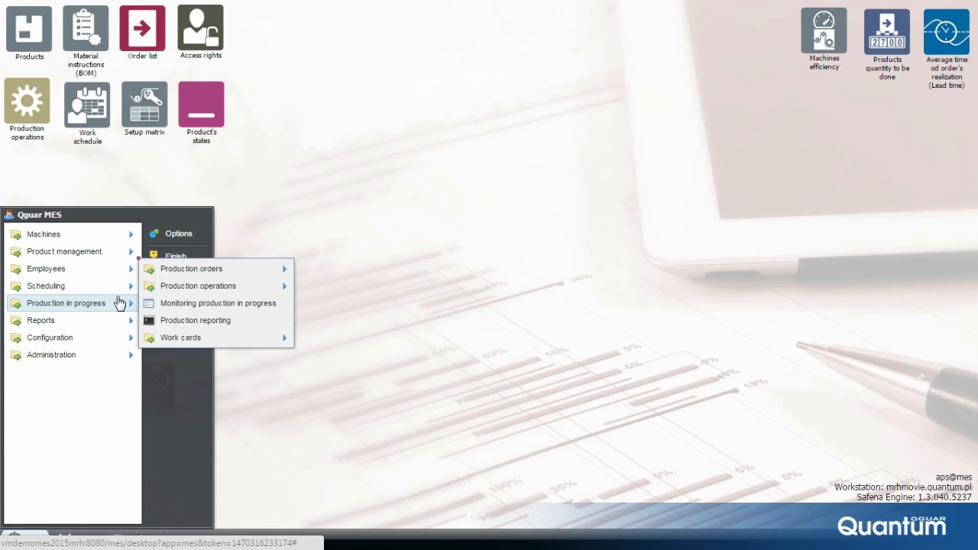
mouse_move(191, 269)
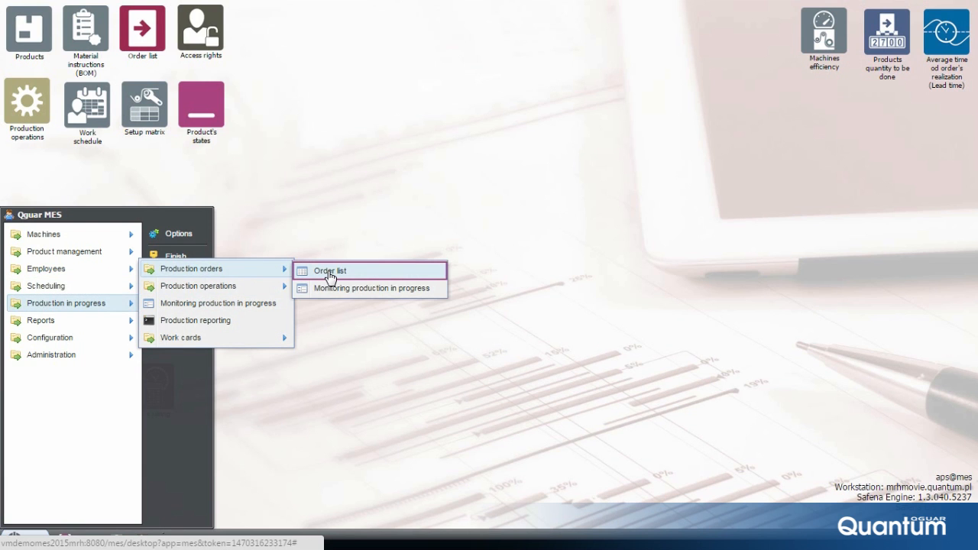
Open the Order list of production orders via Production in progress > Production orders
left_click(329, 270)
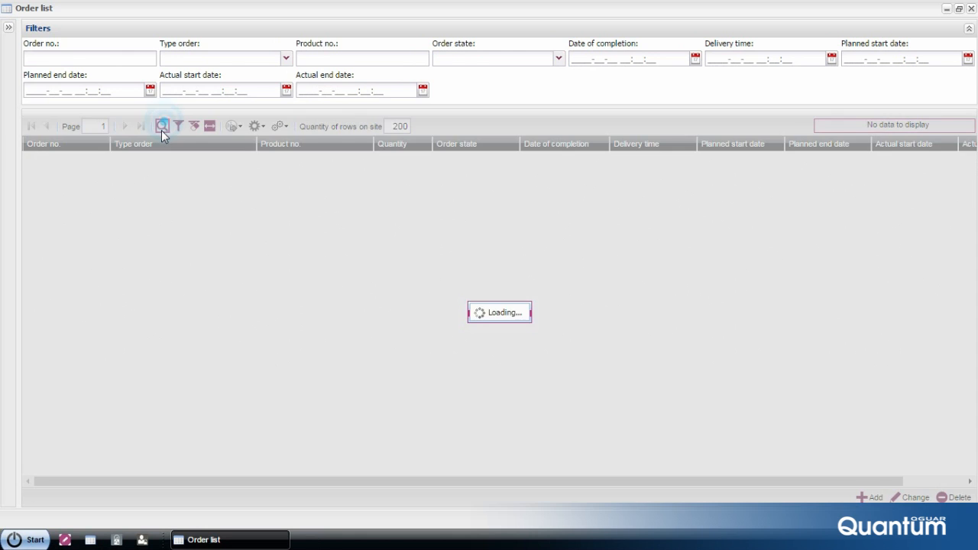
Show filtered production orders and view order 11535262's operations: packing on Line 10, pending
left_click(162, 125)
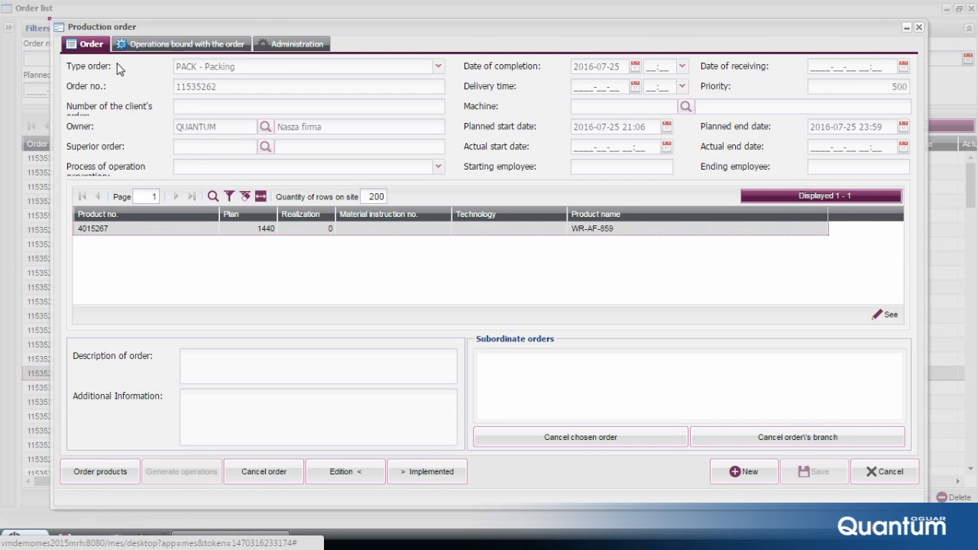
mouse_move(104, 92)
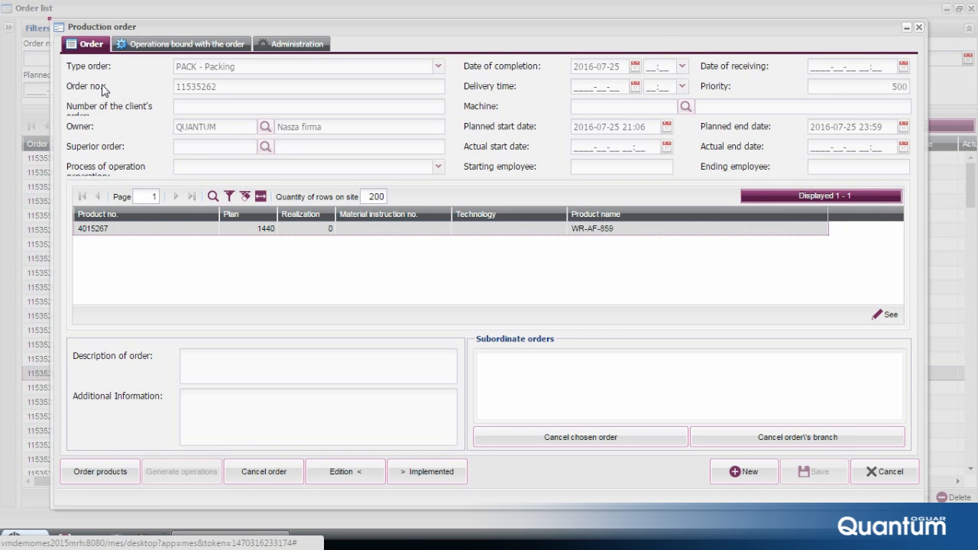
mouse_move(104, 115)
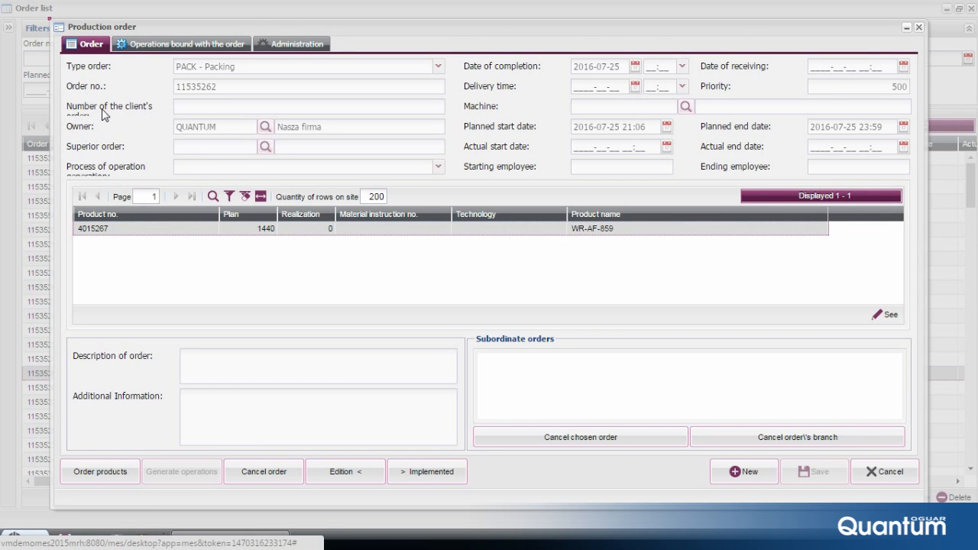
mouse_move(62, 143)
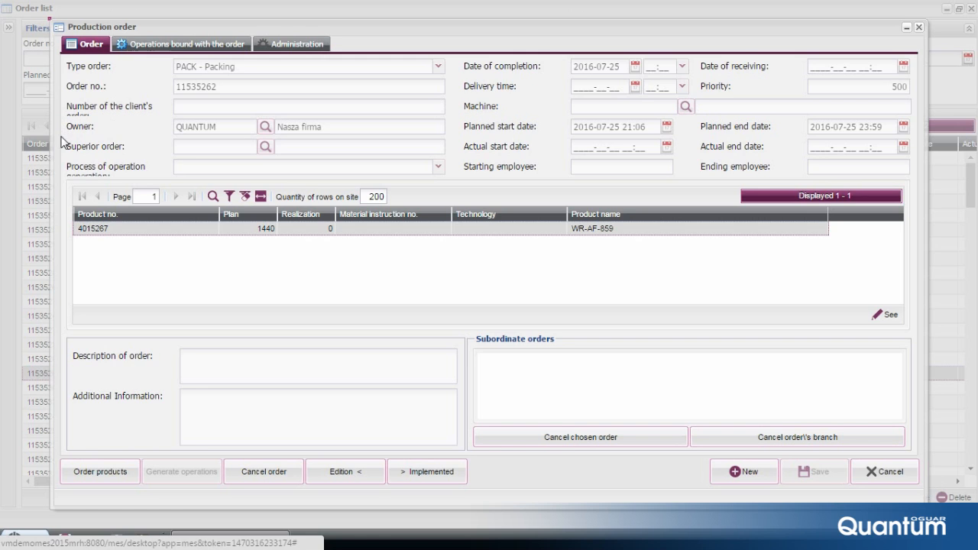
mouse_move(84, 167)
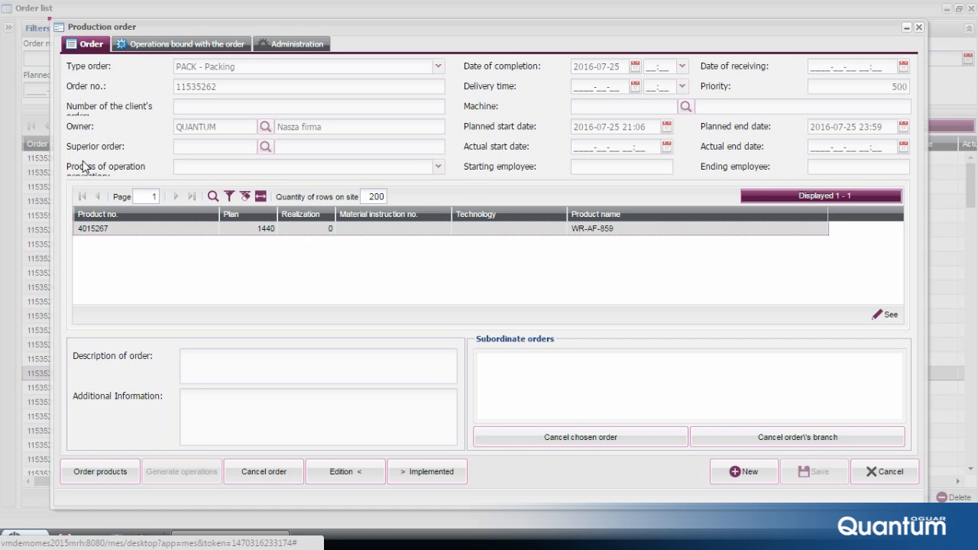
mouse_move(465, 58)
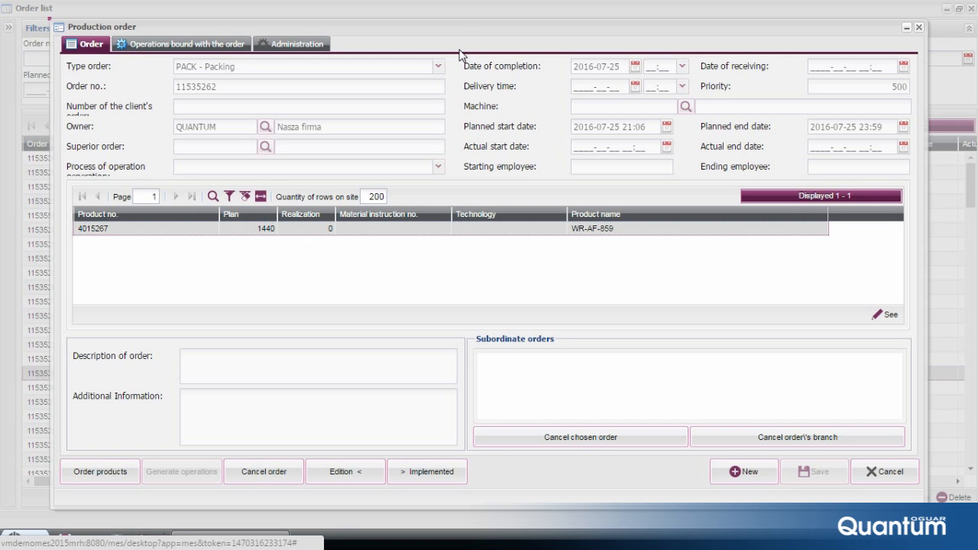
mouse_move(458, 60)
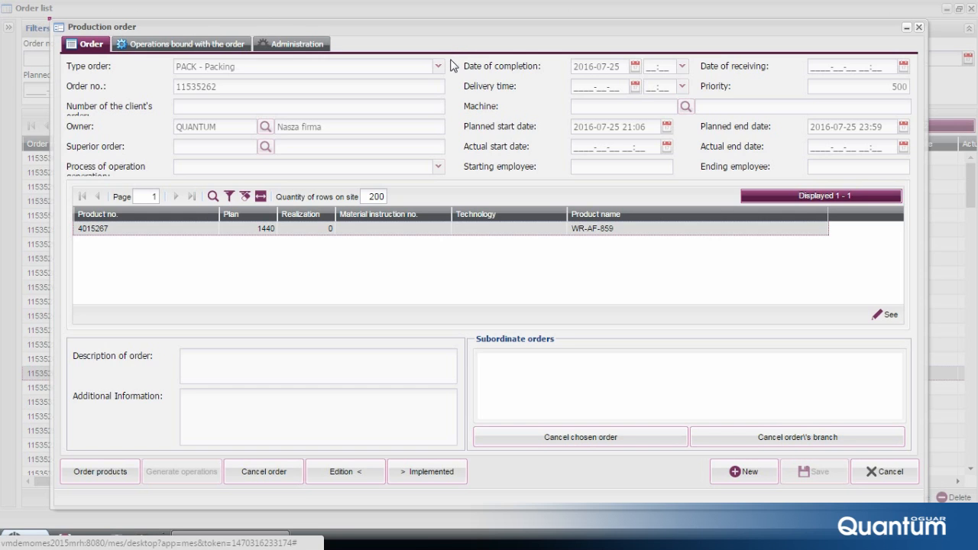
mouse_move(487, 79)
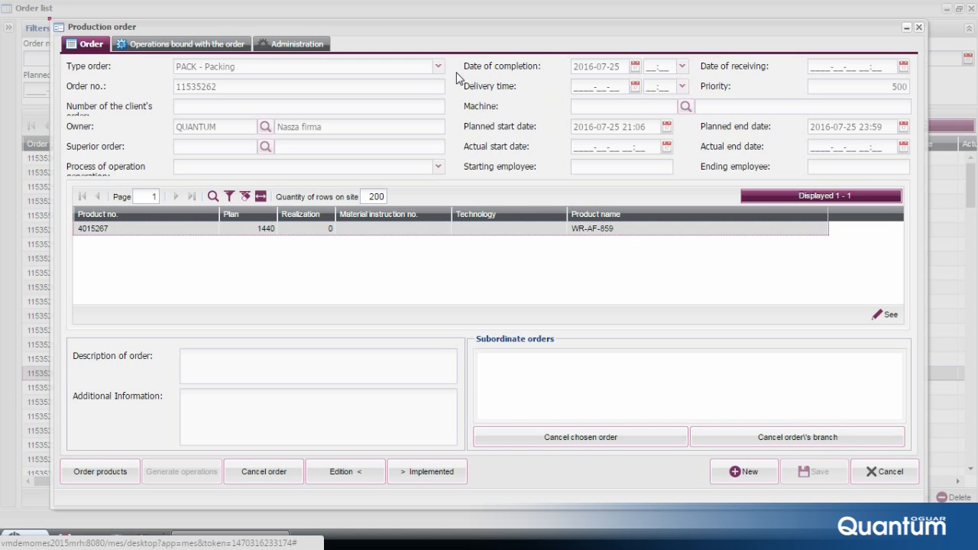
mouse_move(458, 93)
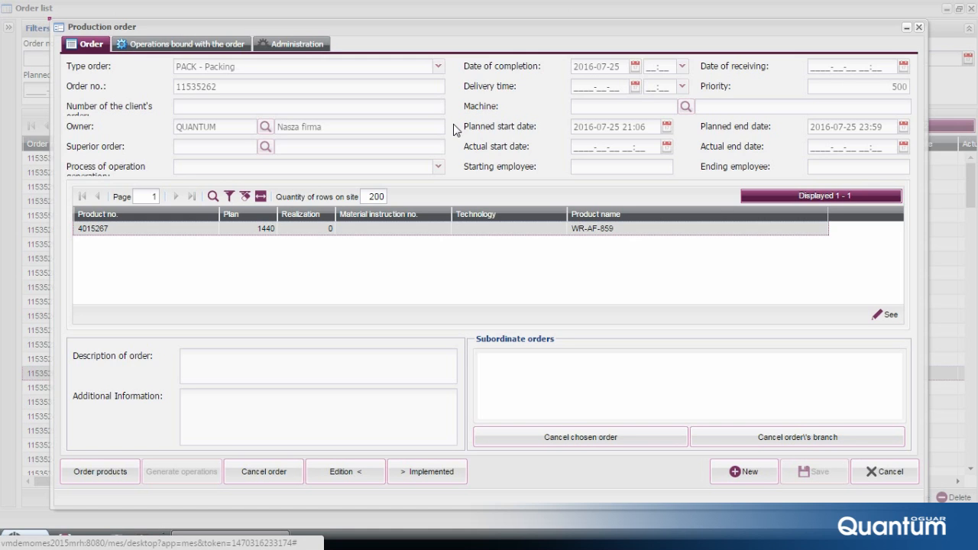
mouse_move(455, 138)
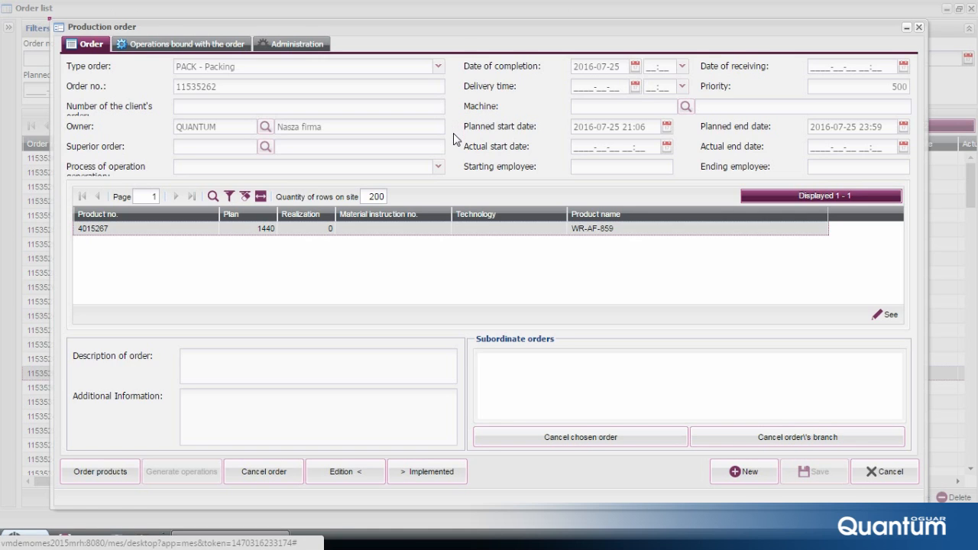
mouse_move(205, 274)
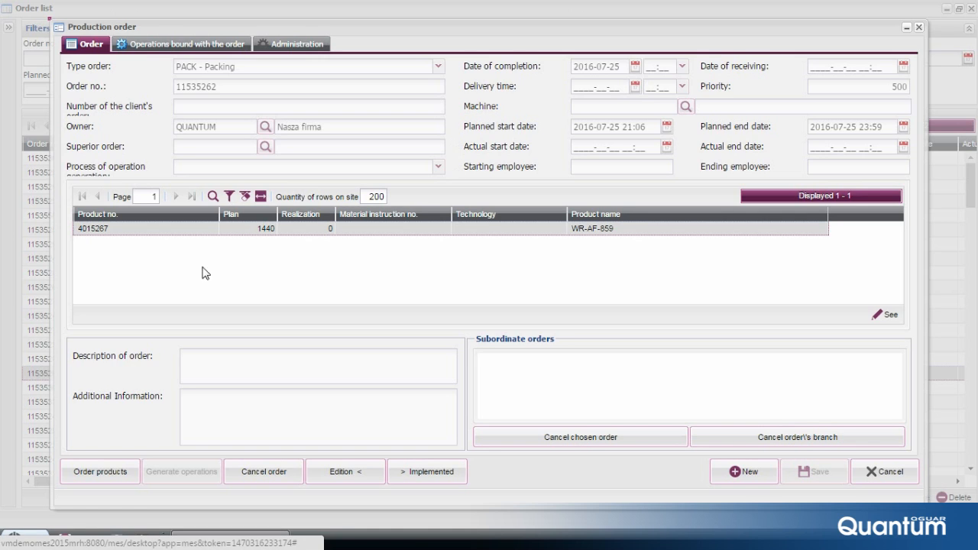
mouse_move(129, 266)
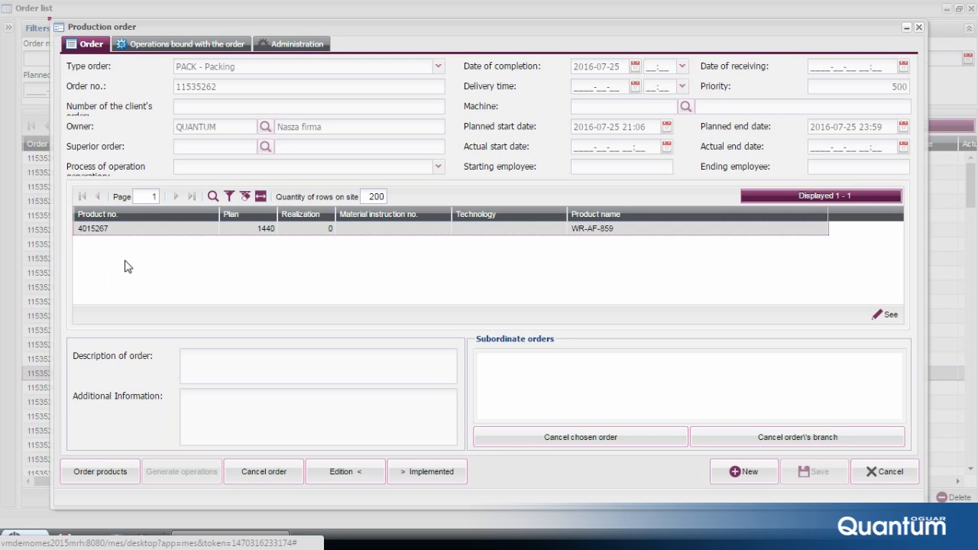
mouse_move(140, 244)
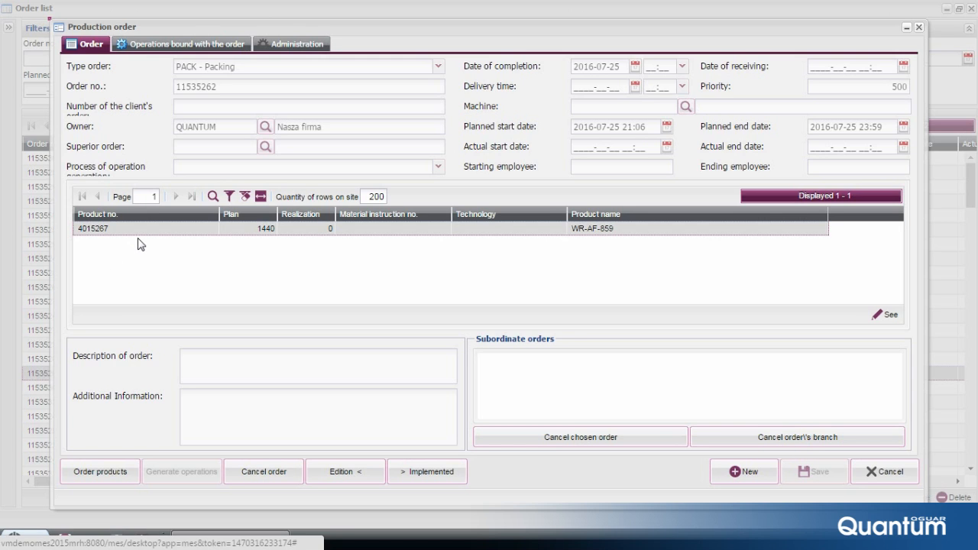
mouse_move(242, 252)
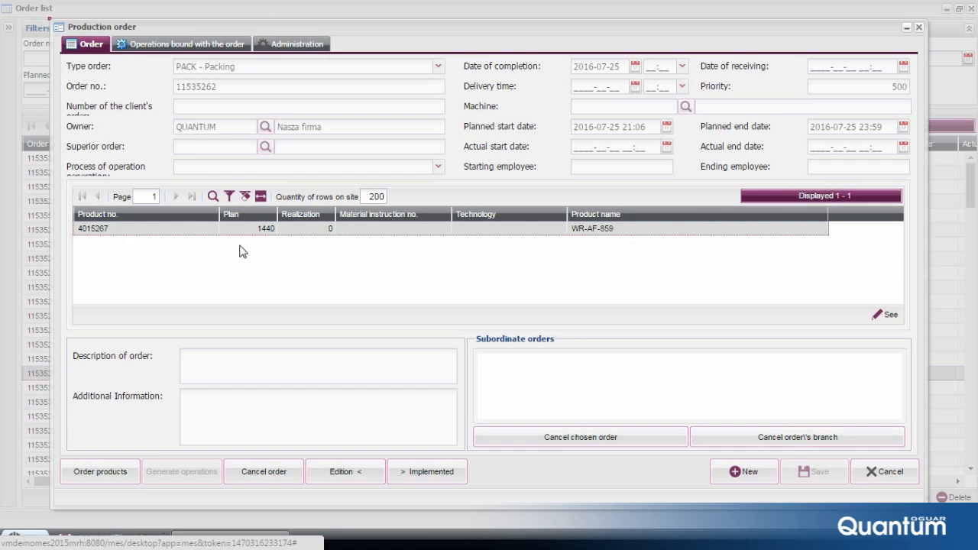
mouse_move(306, 286)
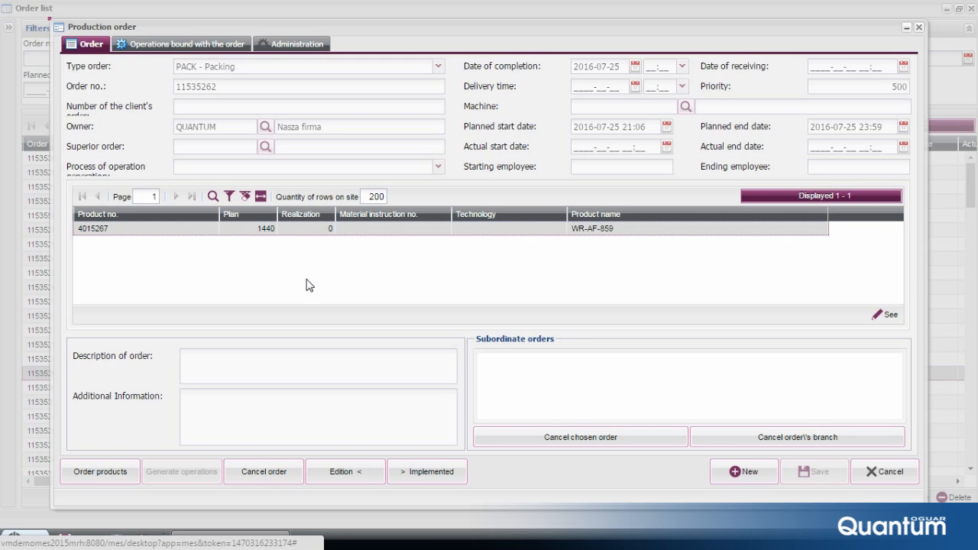
mouse_move(382, 248)
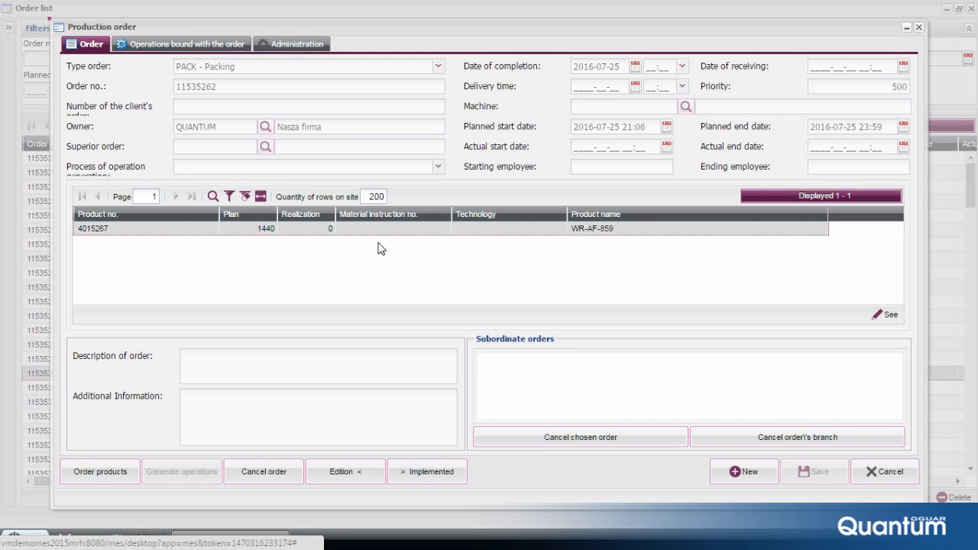
mouse_move(513, 266)
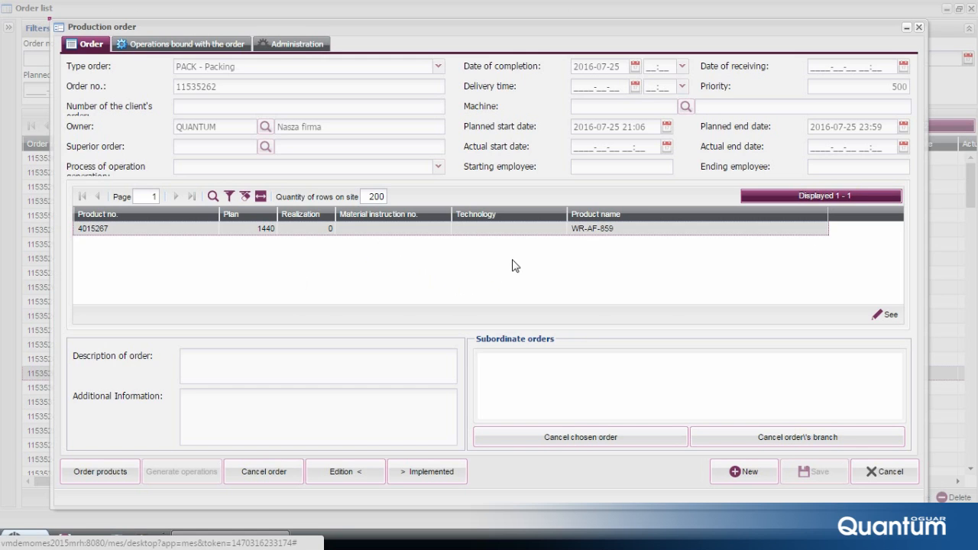
mouse_move(609, 259)
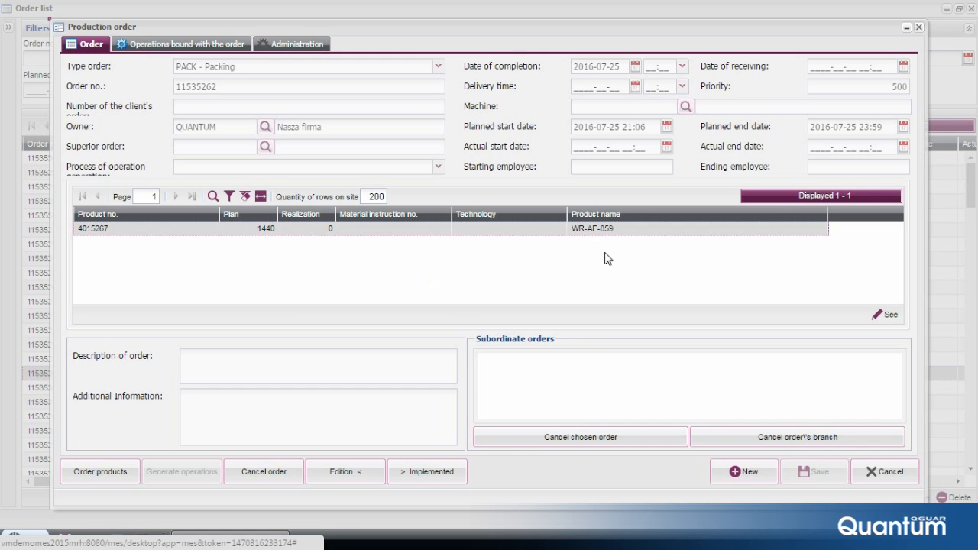
mouse_move(397, 296)
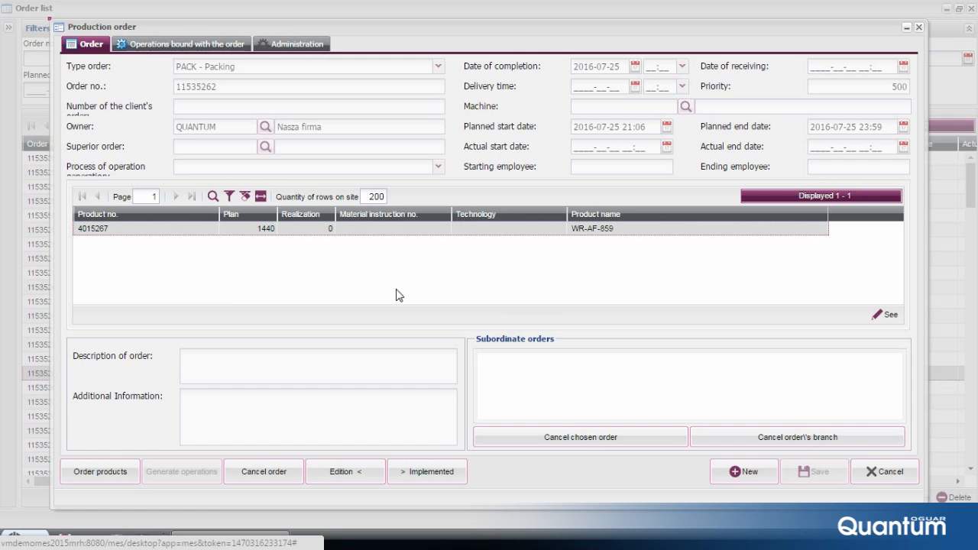
mouse_move(299, 444)
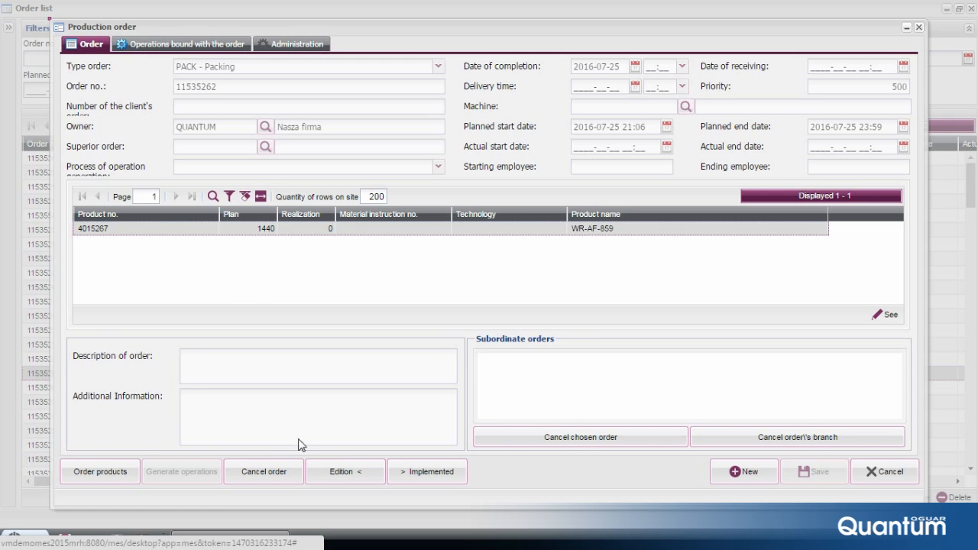
mouse_move(98, 355)
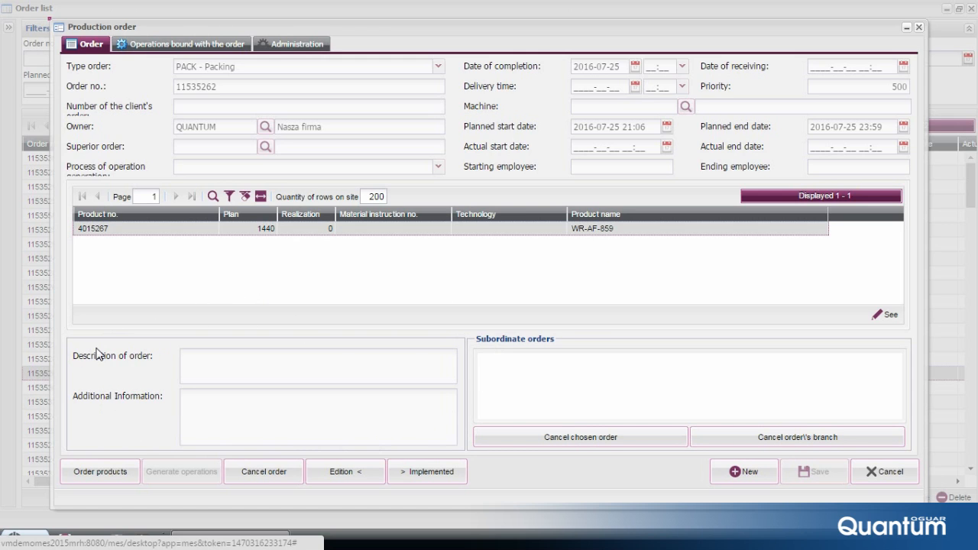
mouse_move(76, 349)
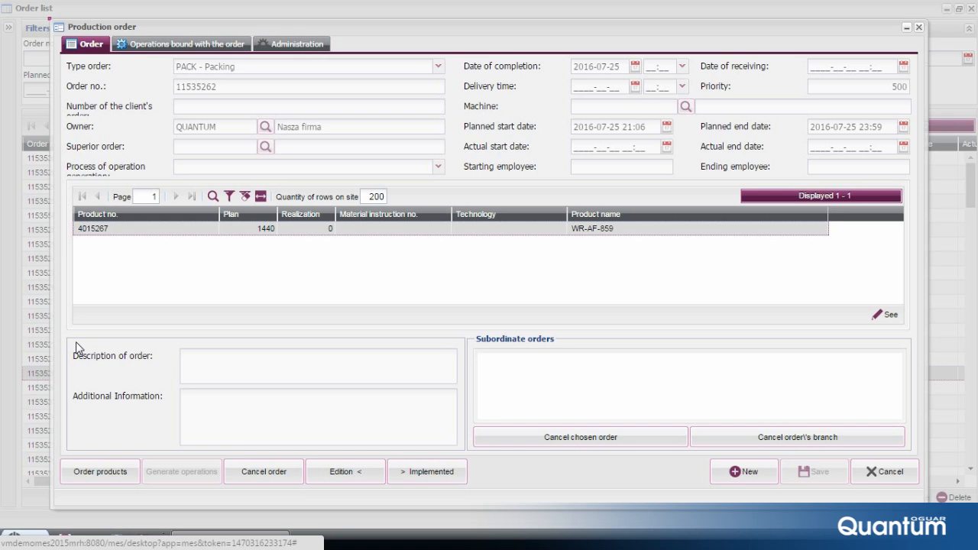
mouse_move(54, 181)
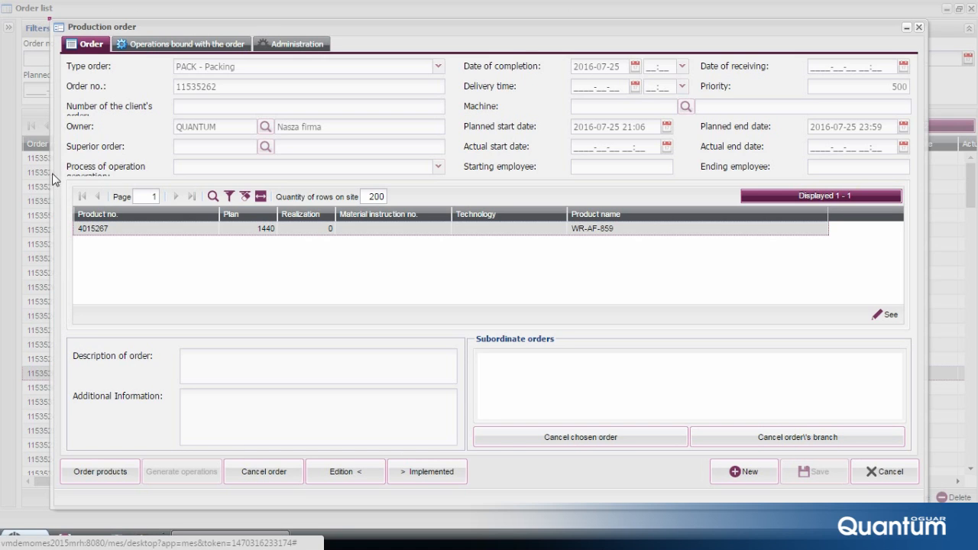
mouse_move(123, 47)
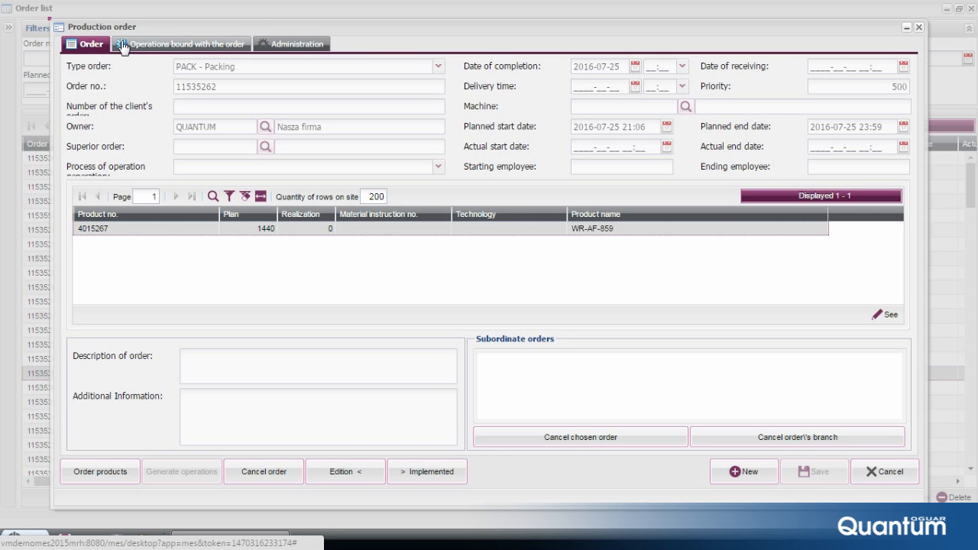
left_click(187, 43)
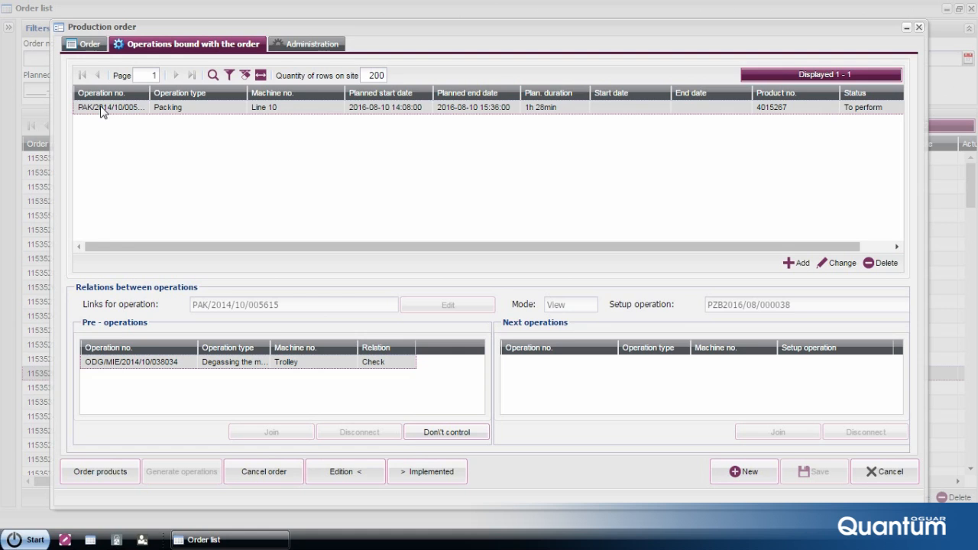
mouse_move(281, 124)
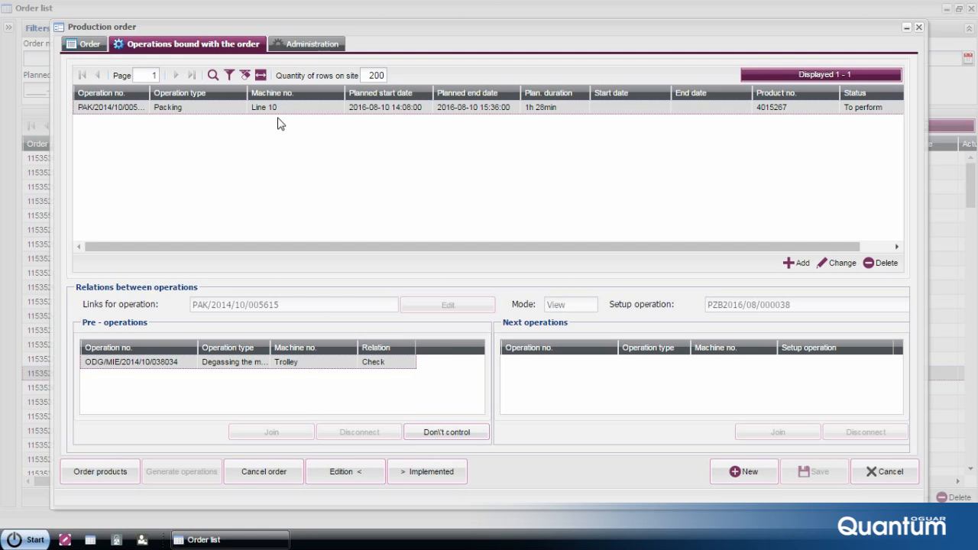
mouse_move(374, 124)
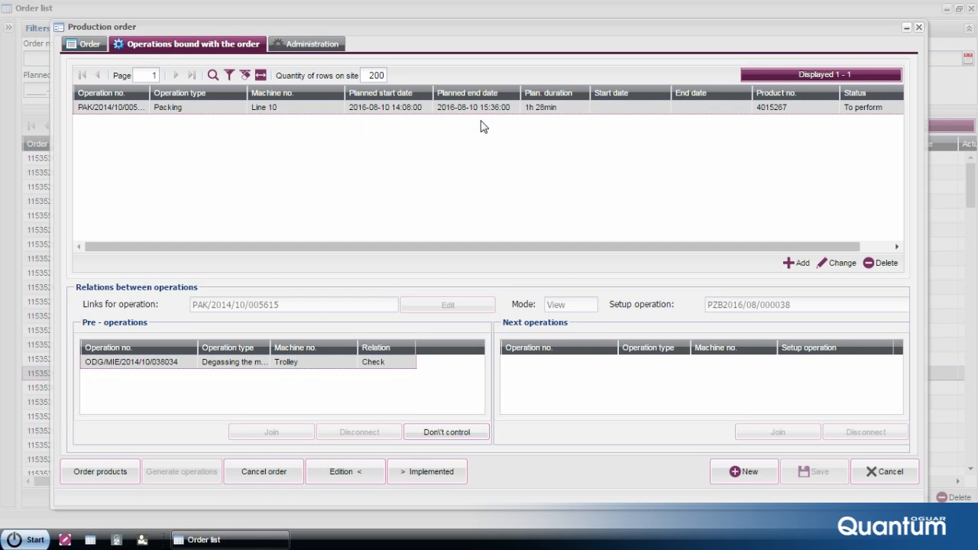
mouse_move(564, 146)
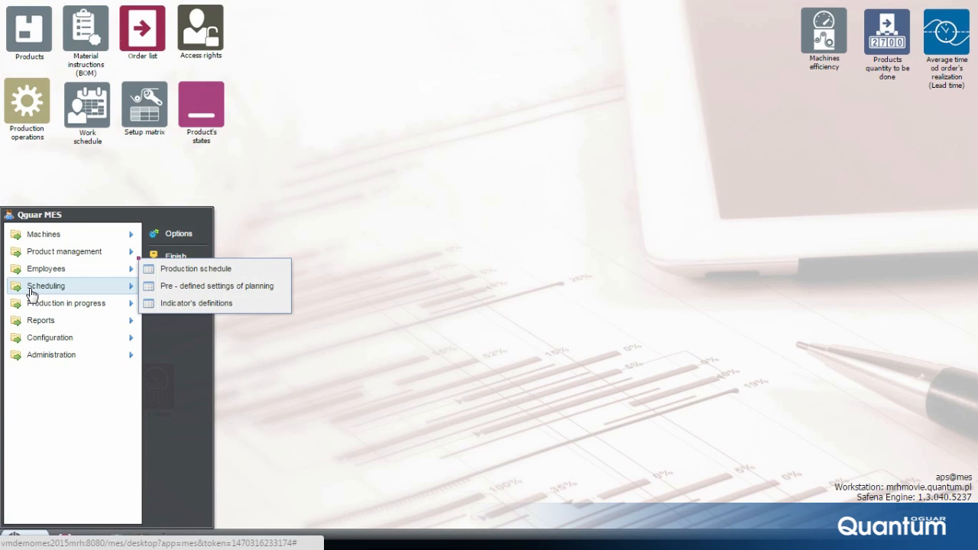
mouse_move(196, 269)
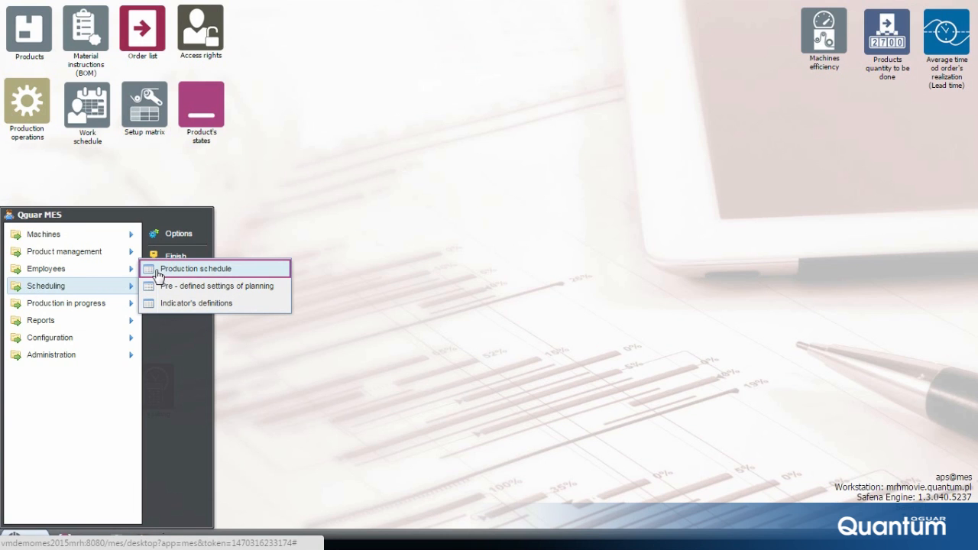
mouse_move(156, 277)
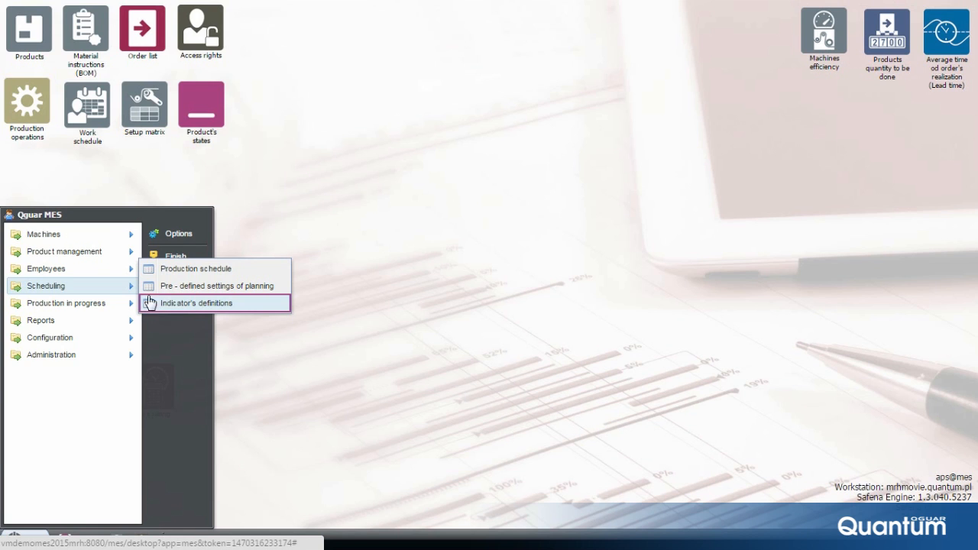
Open Production schedule planning session 3 (Confirmed, 2016-08-07 to 2016-08-14)
left_click(195, 269)
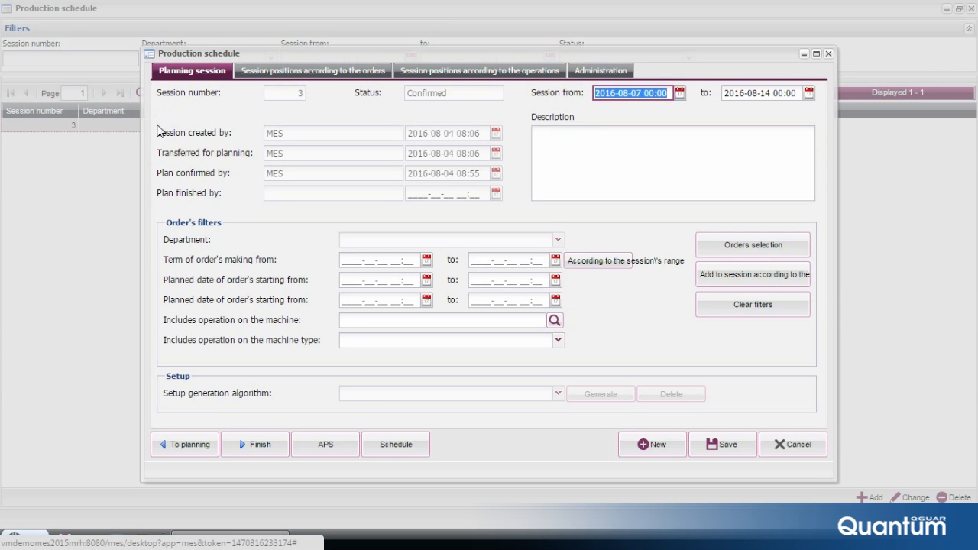
mouse_move(154, 139)
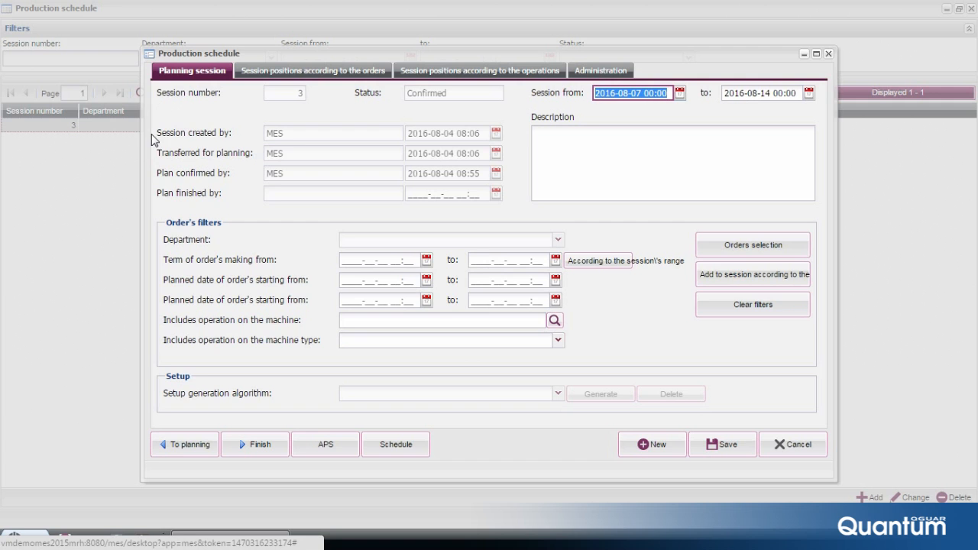
mouse_move(153, 156)
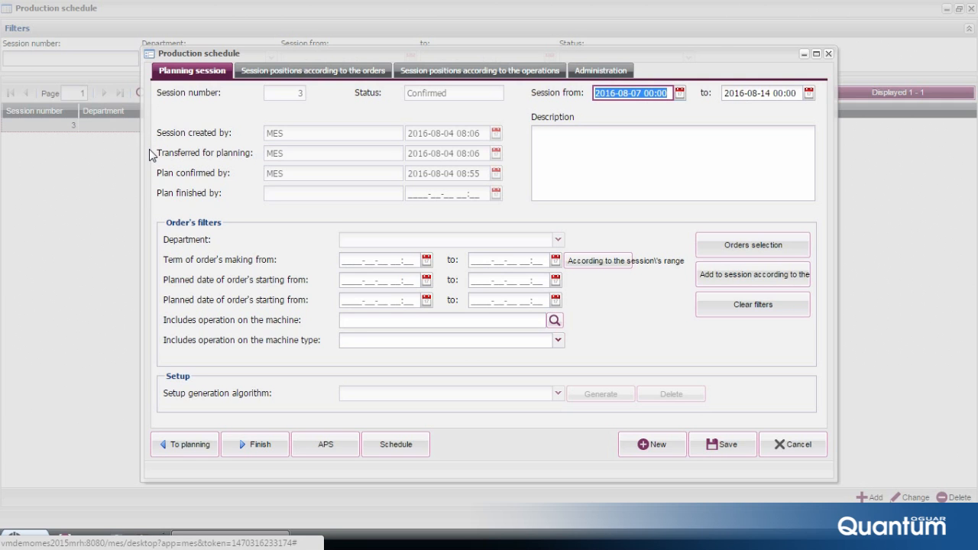
mouse_move(149, 196)
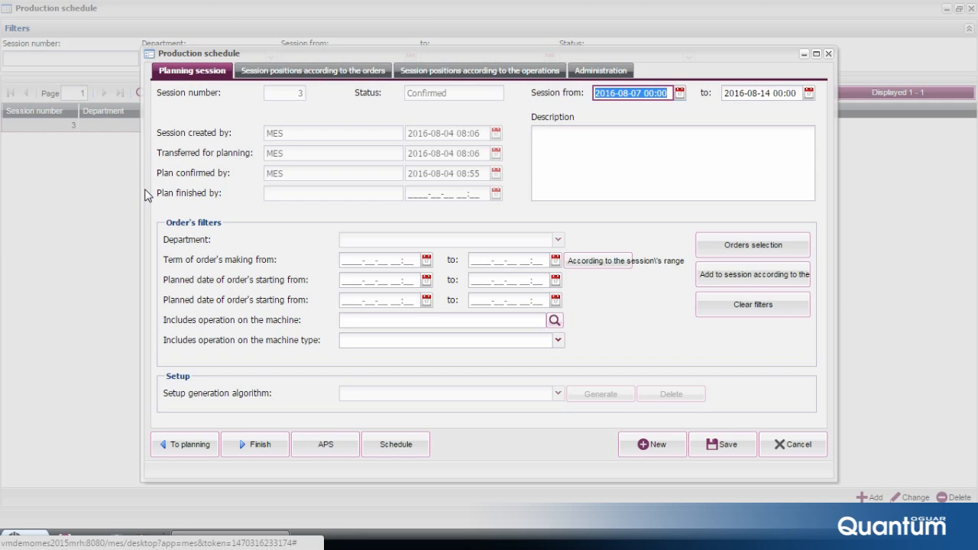
mouse_move(254, 217)
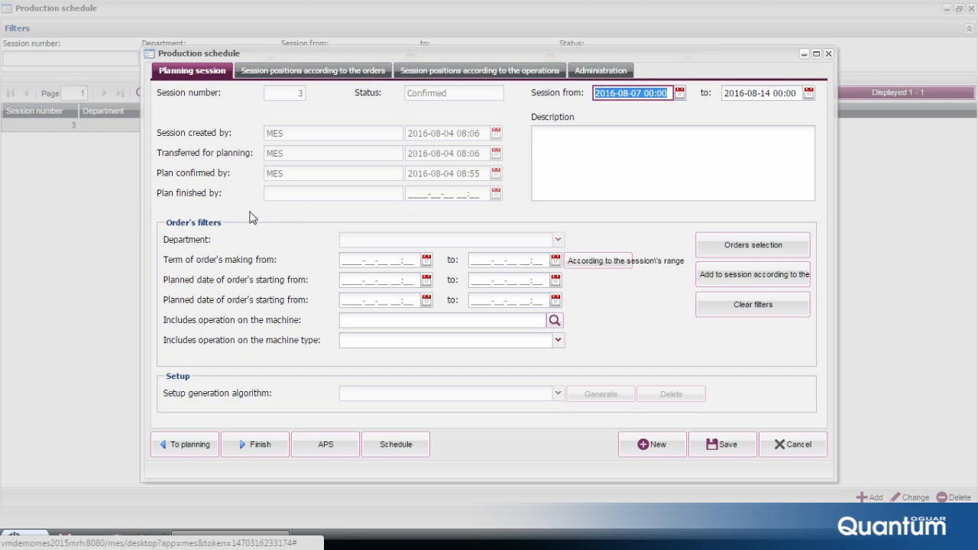
mouse_move(532, 110)
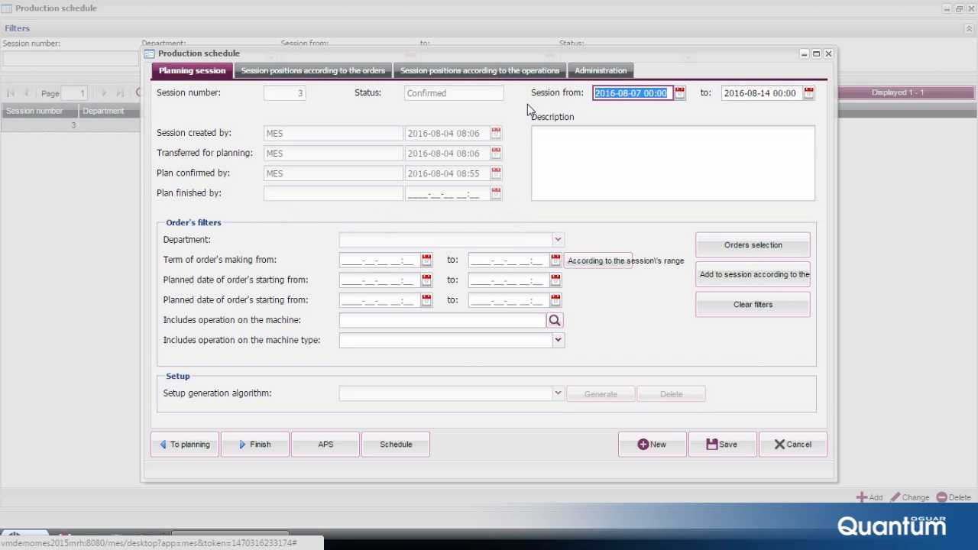
mouse_move(807, 84)
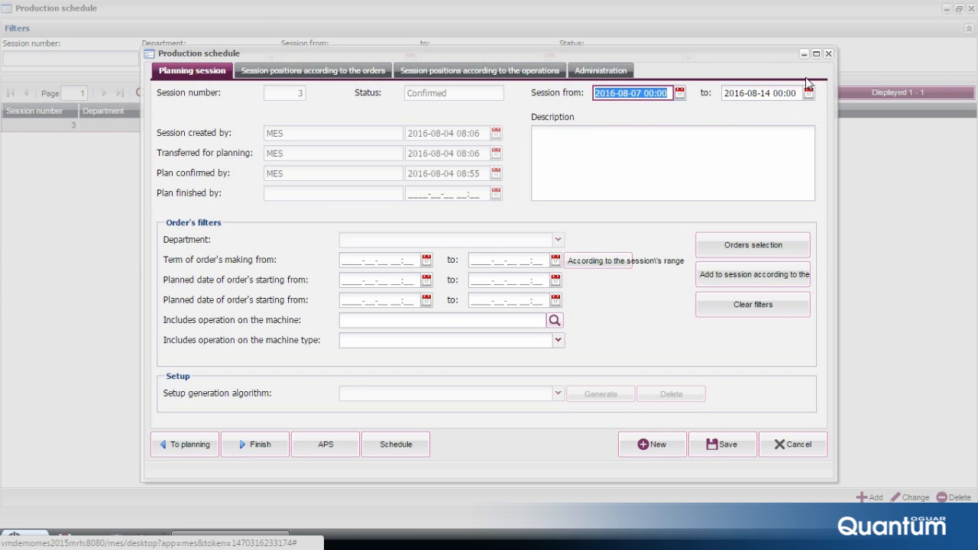
mouse_move(471, 221)
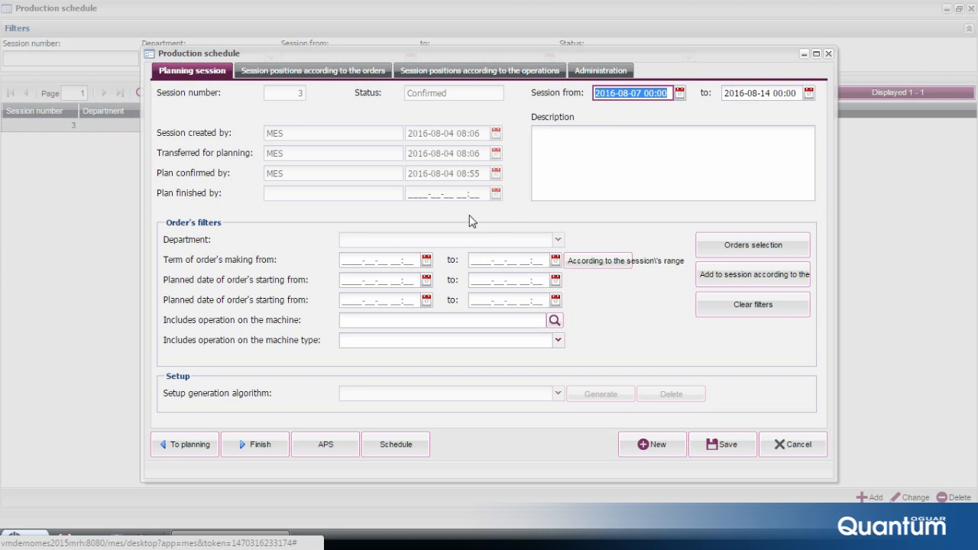
mouse_move(248, 226)
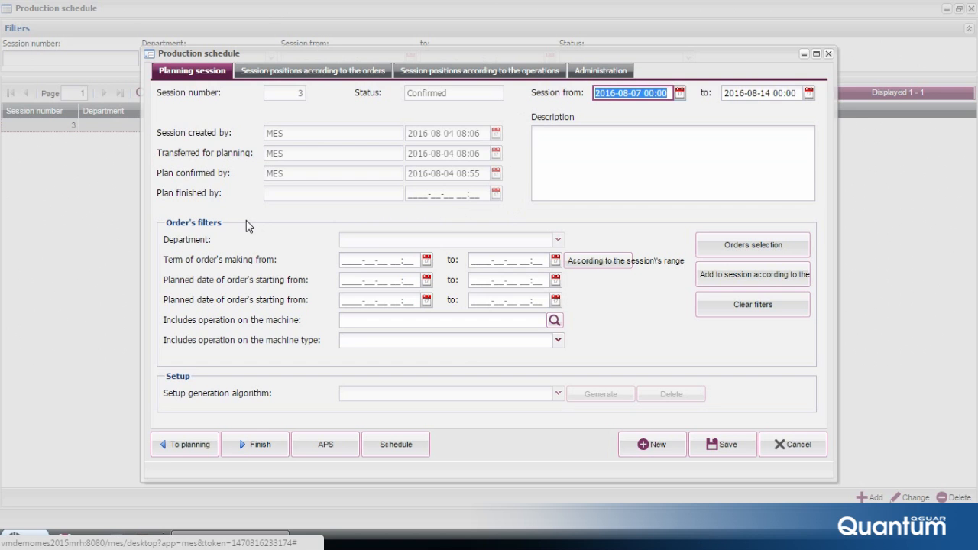
mouse_move(217, 235)
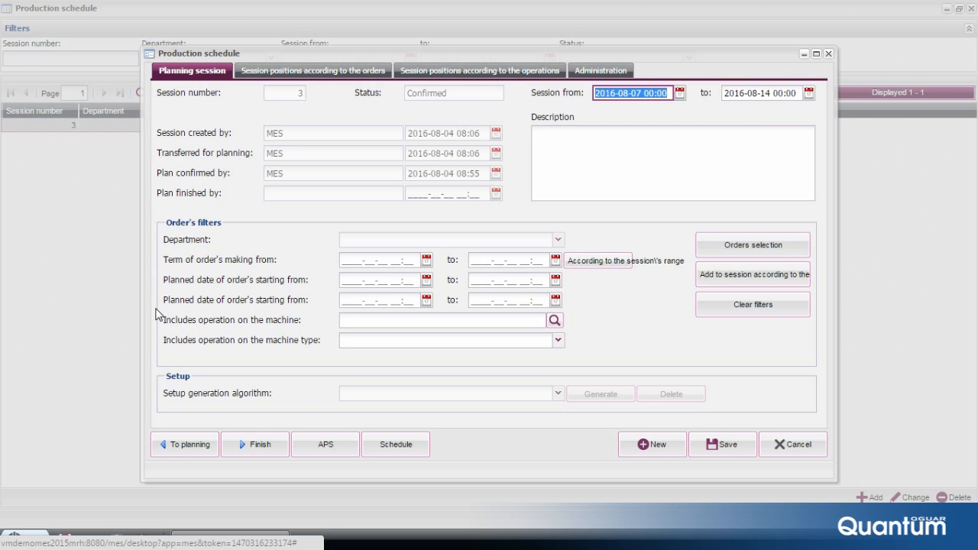
mouse_move(159, 323)
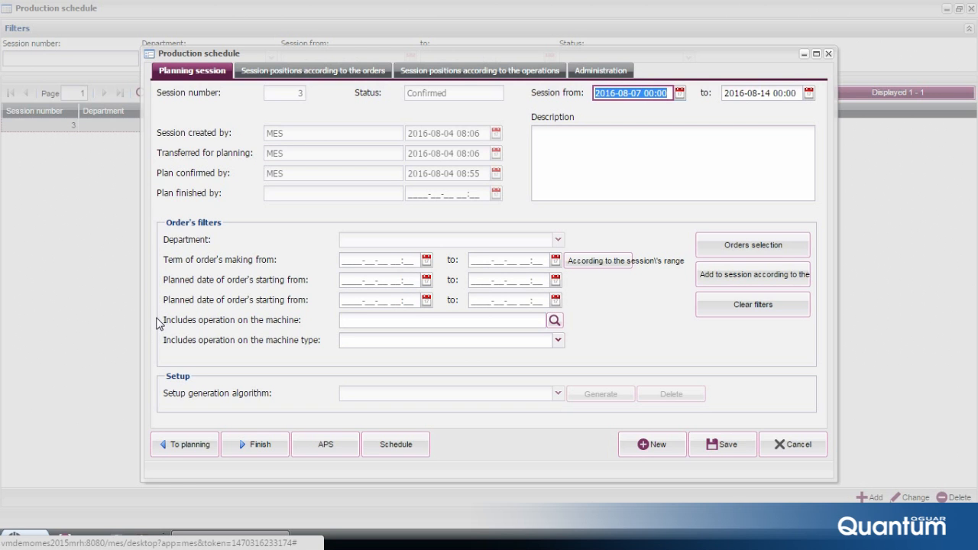
mouse_move(159, 311)
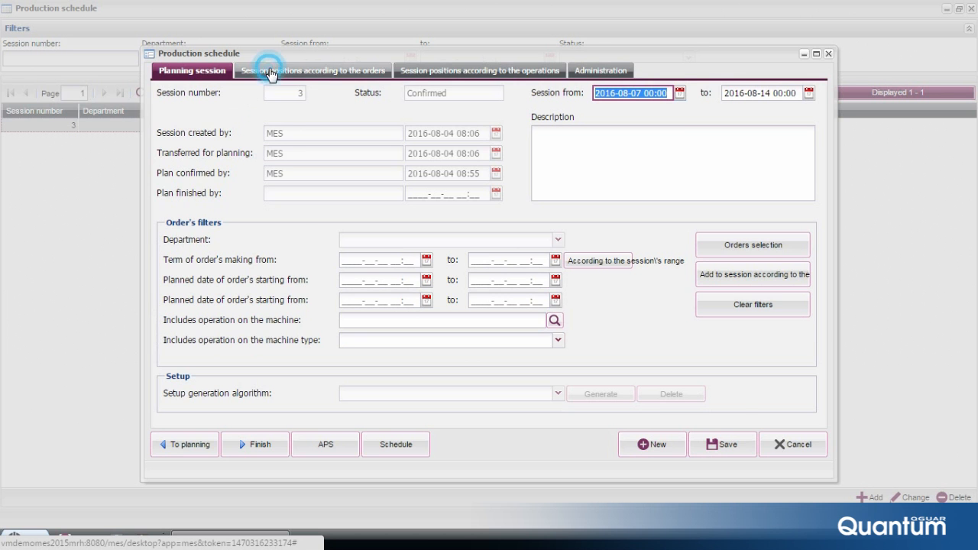
View session 3's positions by orders (150 confirmed orders), then its positions by operations
left_click(311, 71)
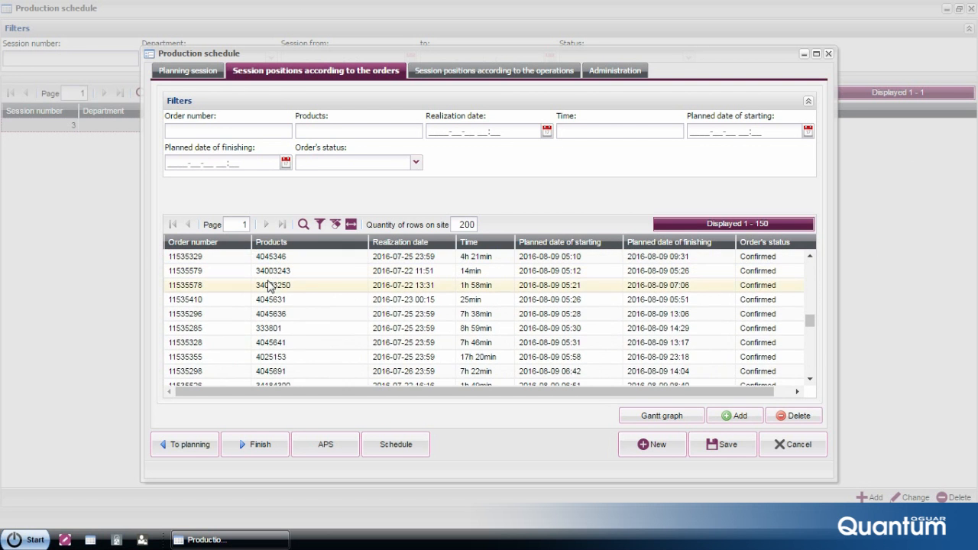
left_click(493, 70)
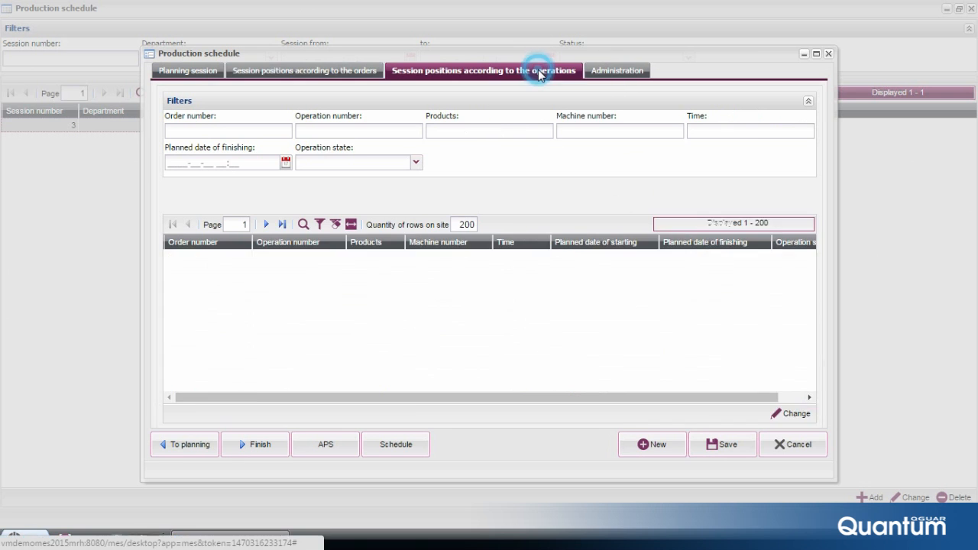
View session 3's operations with machines, times and 'To perform' states, then launch APS planning
left_click(483, 70)
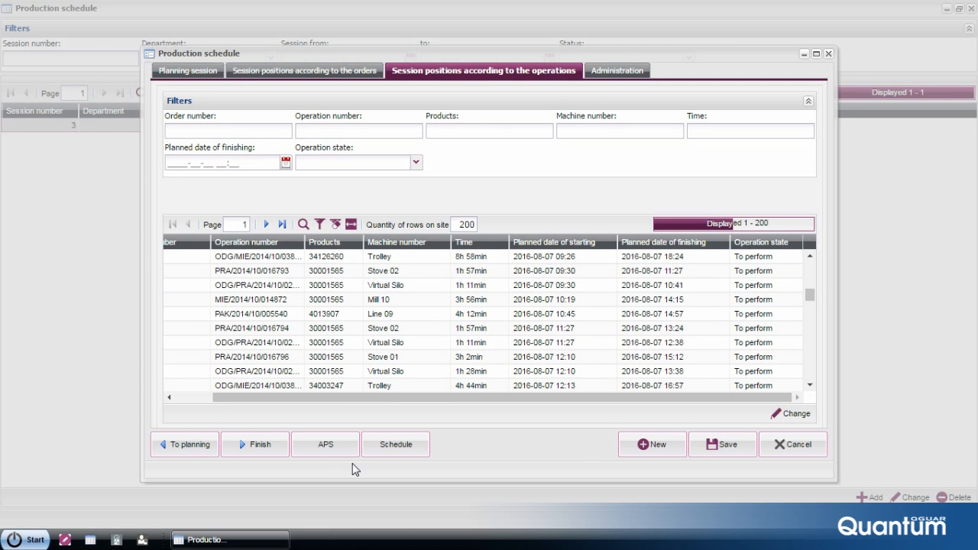
mouse_move(348, 466)
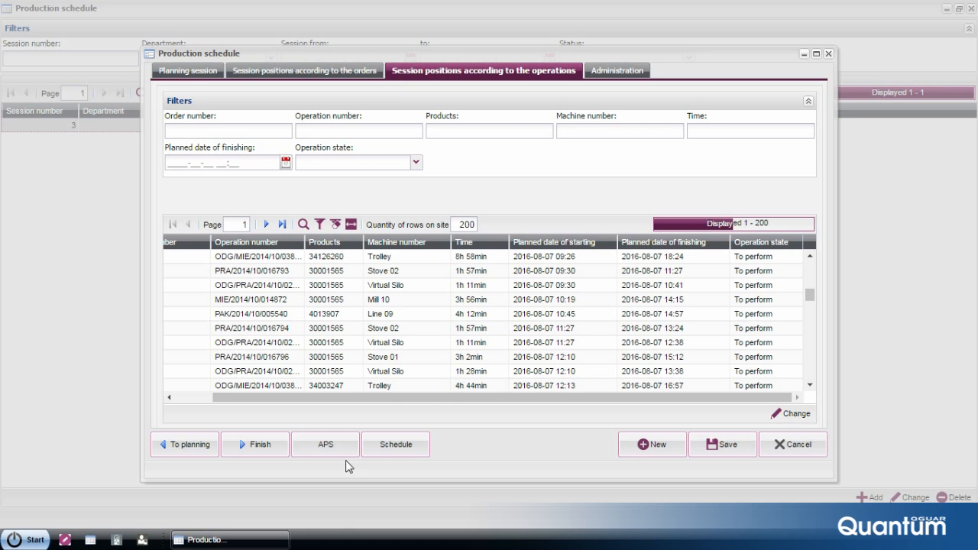
left_click(324, 443)
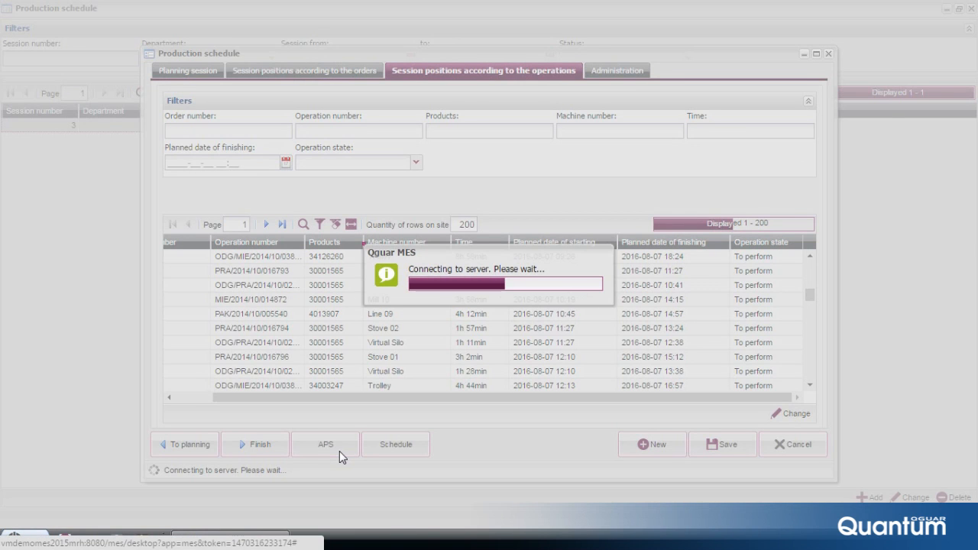
left_click(324, 443)
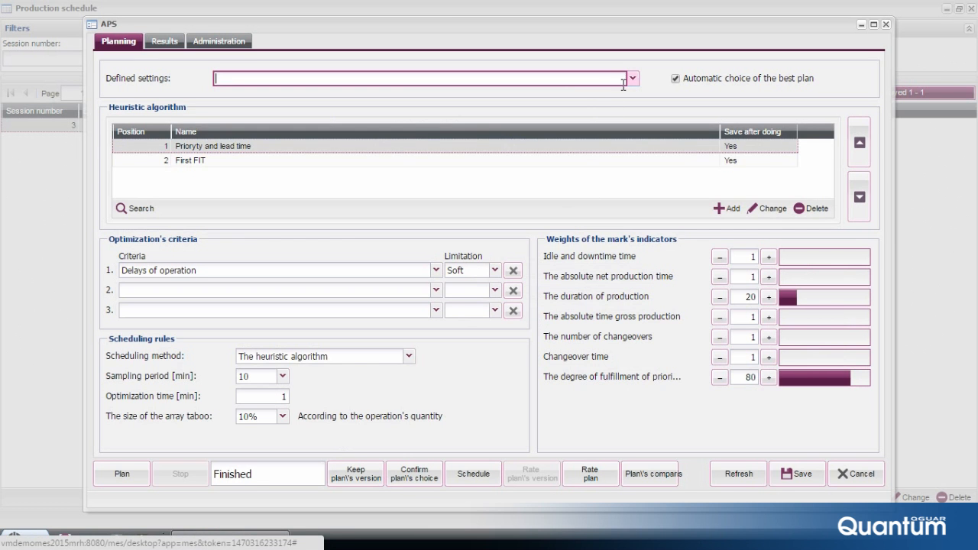
type("By priority and deadline of the finish")
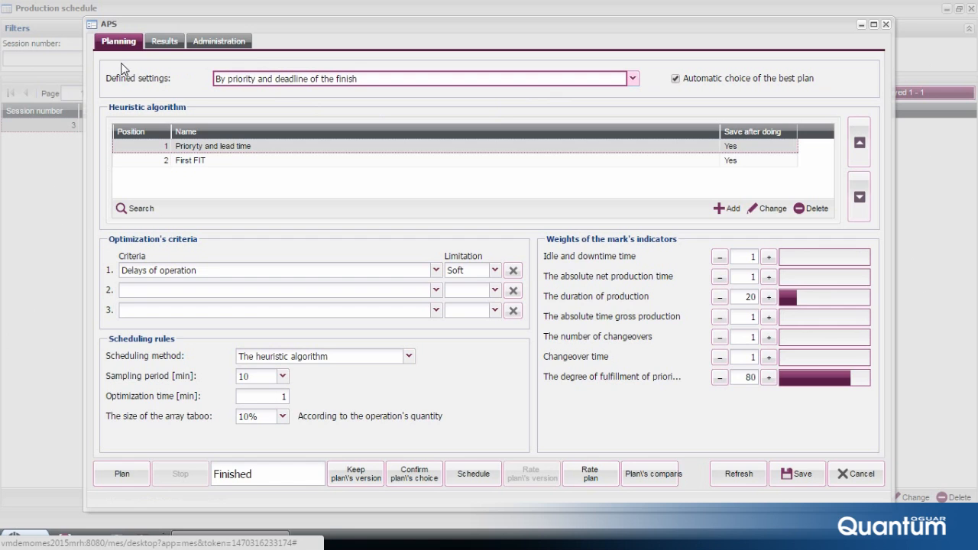
mouse_move(92, 123)
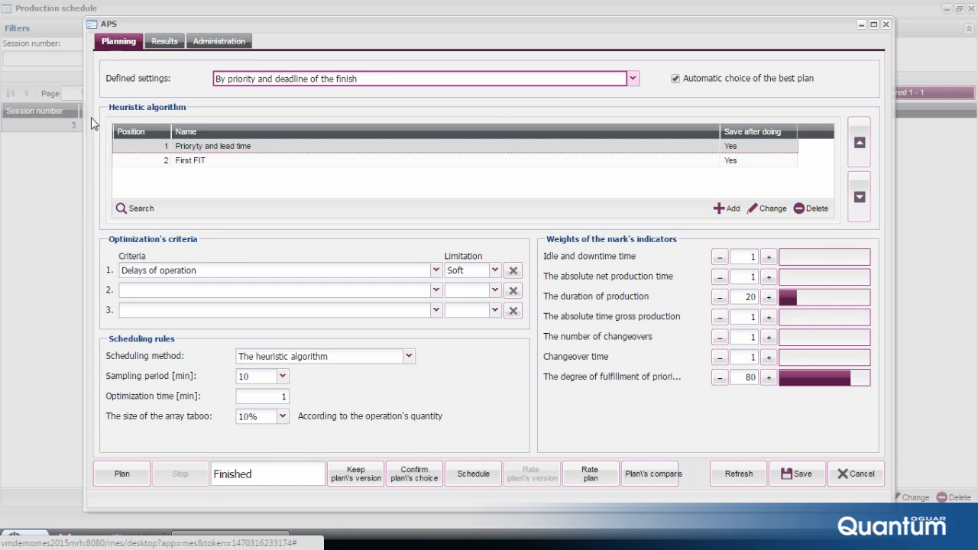
mouse_move(92, 426)
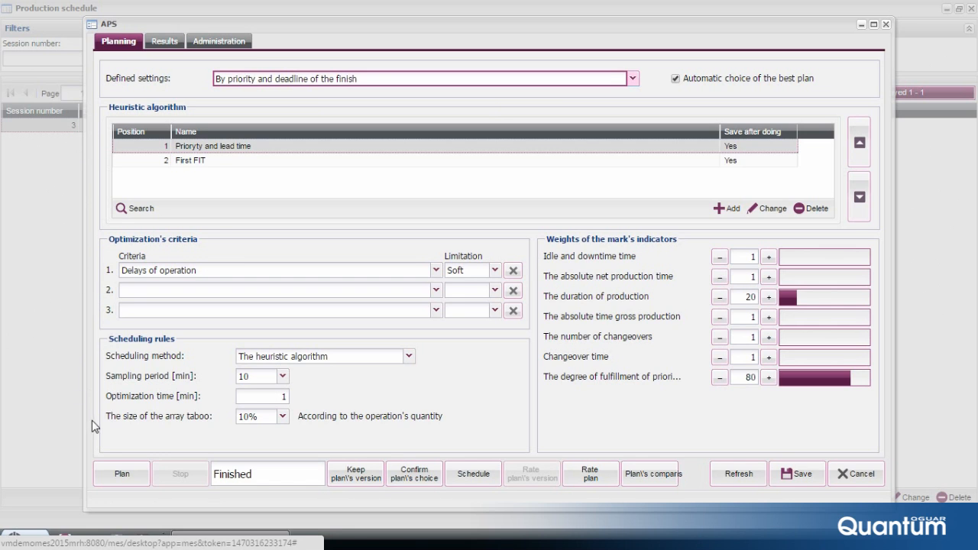
mouse_move(404, 485)
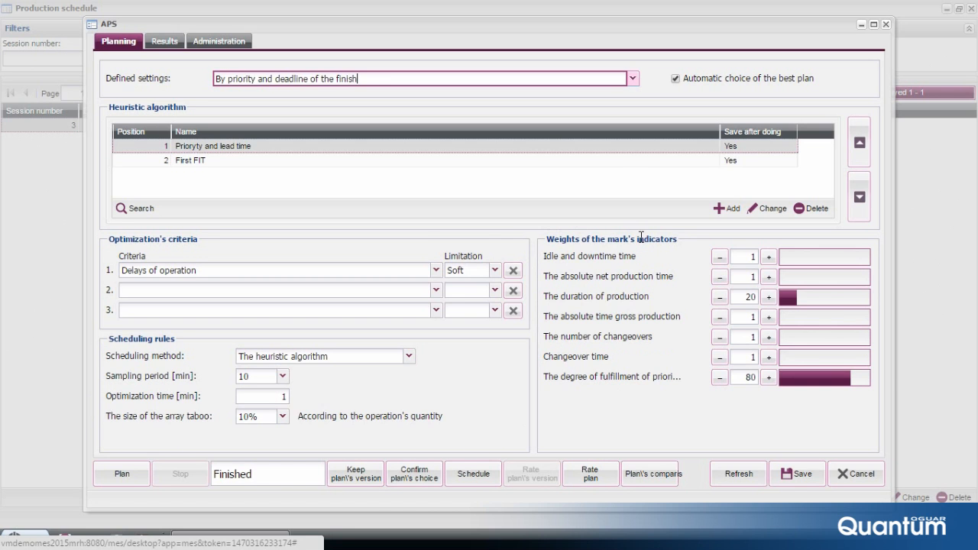
mouse_move(334, 234)
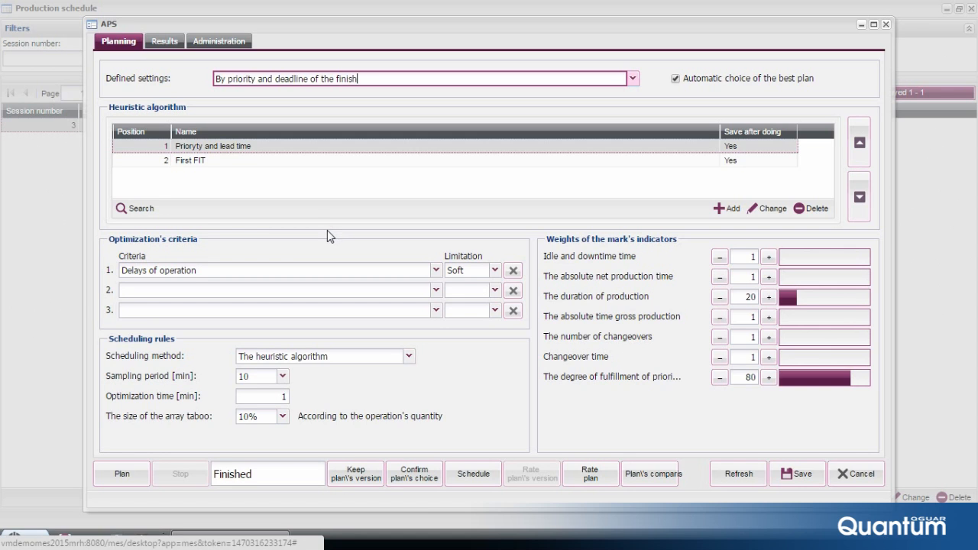
mouse_move(315, 237)
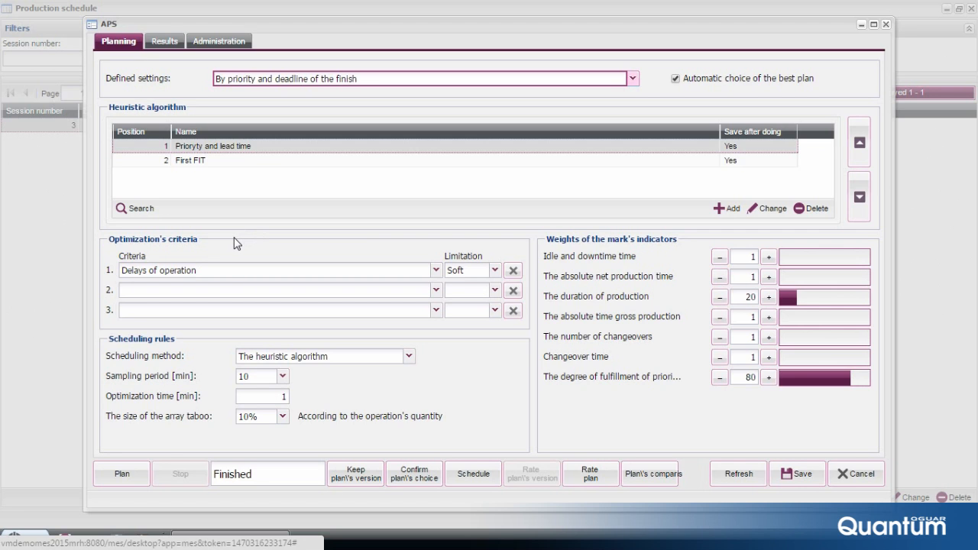
mouse_move(211, 243)
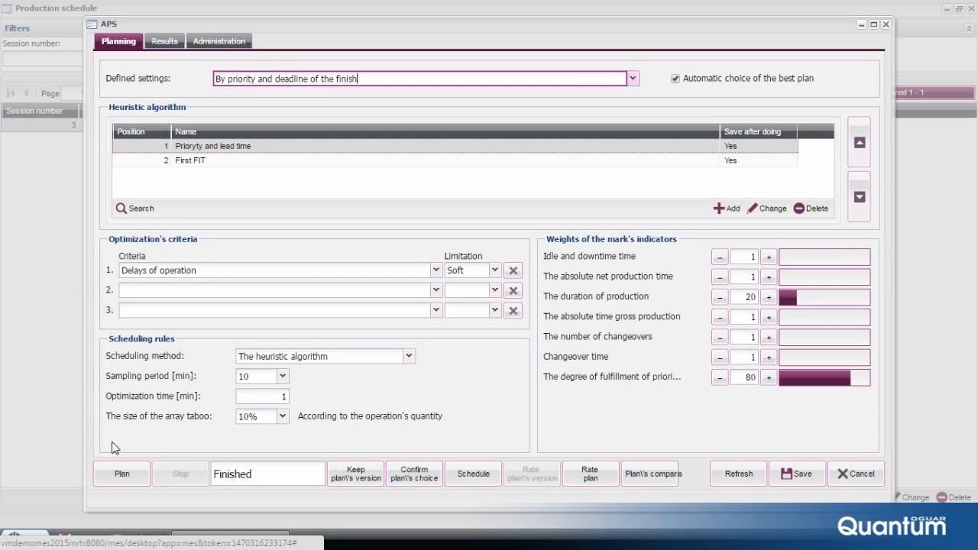
mouse_move(165, 40)
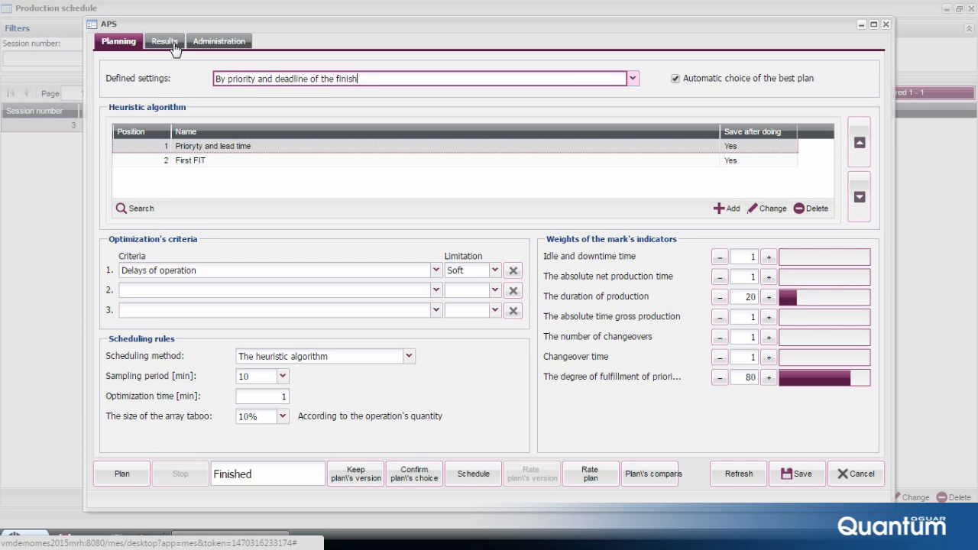
View the Results plan versions and rating, then start a Plan's comparison for session 3
left_click(162, 40)
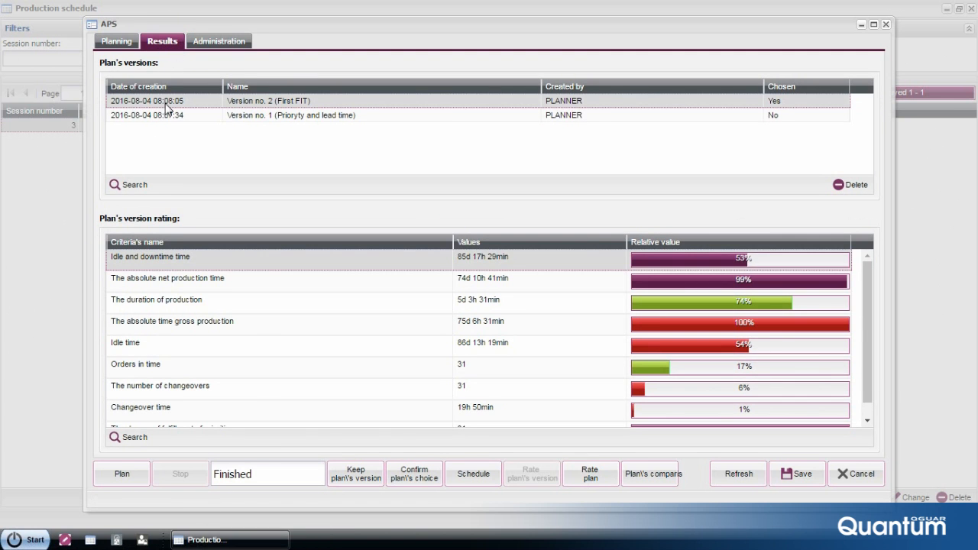
mouse_move(159, 183)
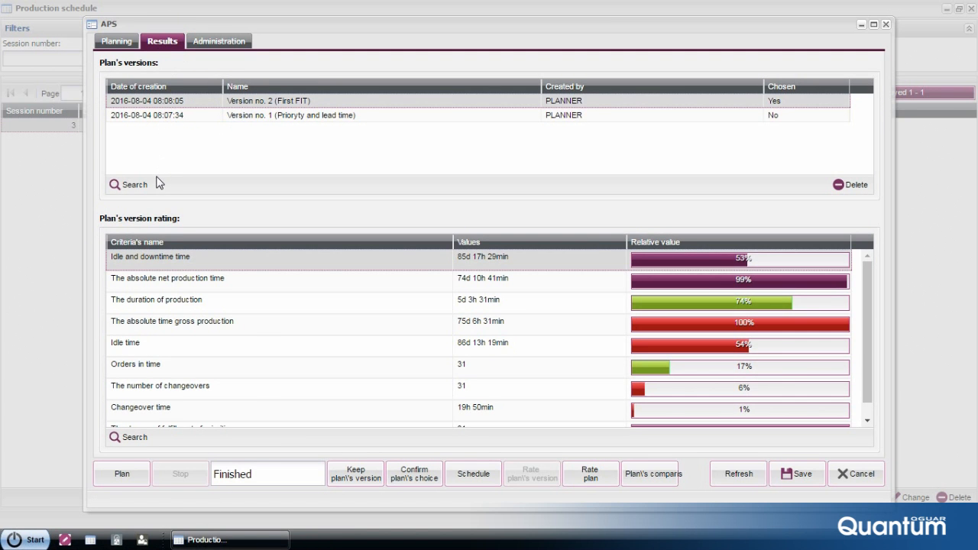
mouse_move(104, 232)
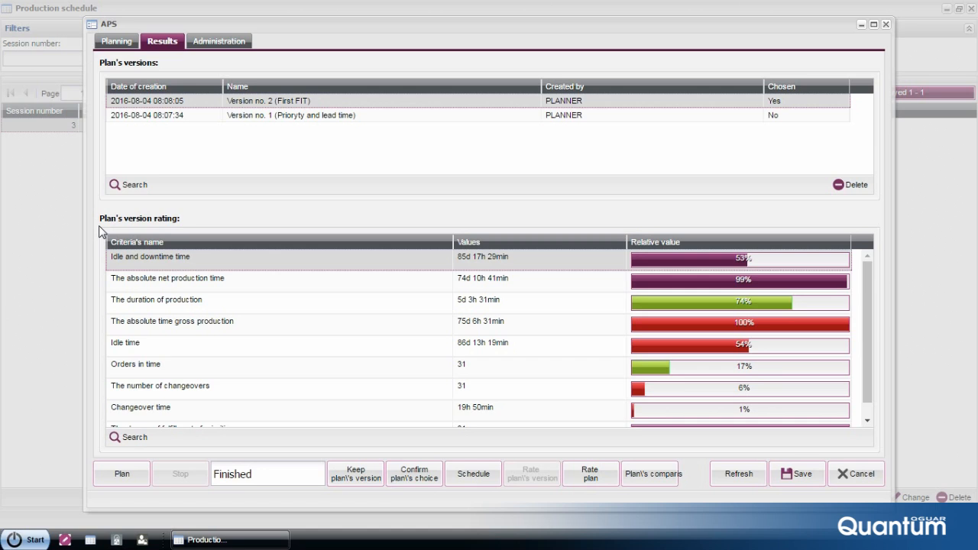
mouse_move(77, 372)
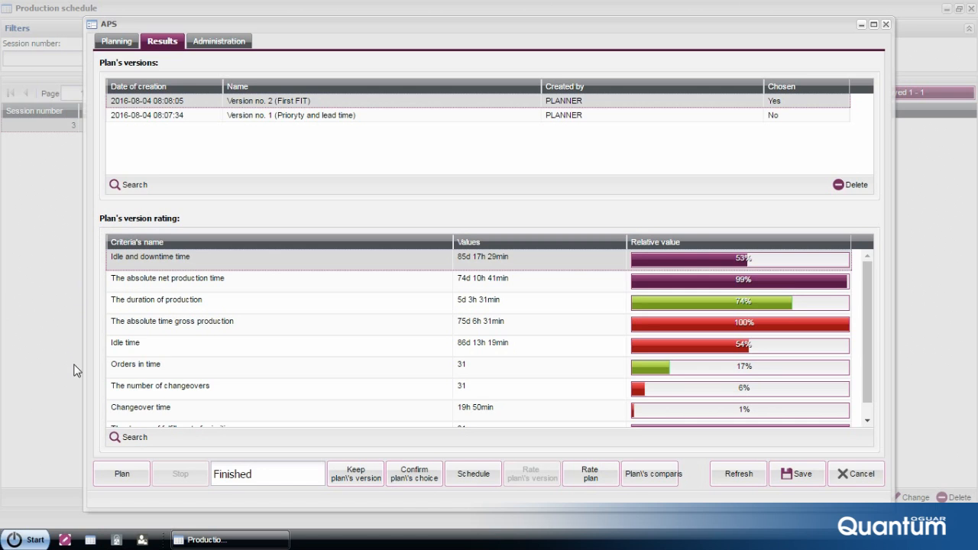
mouse_move(78, 446)
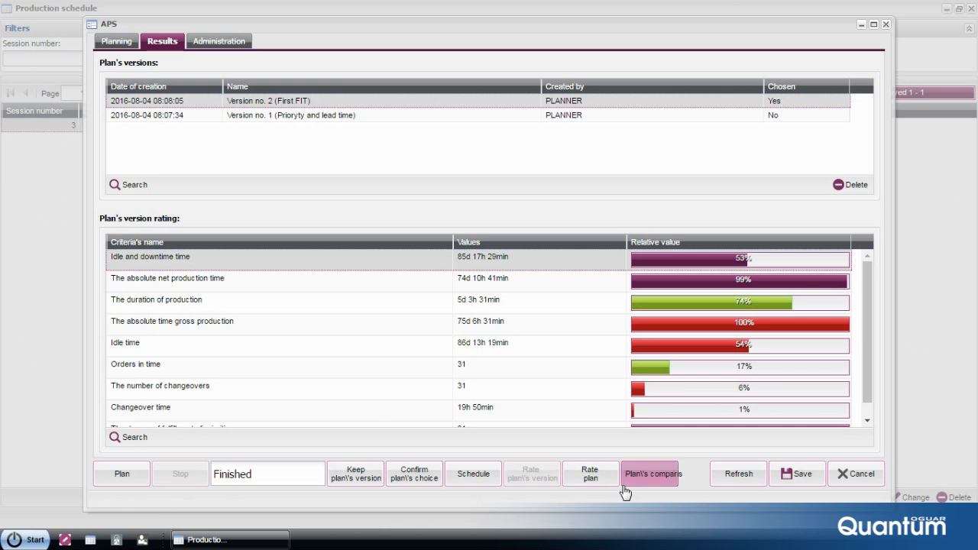
left_click(651, 473)
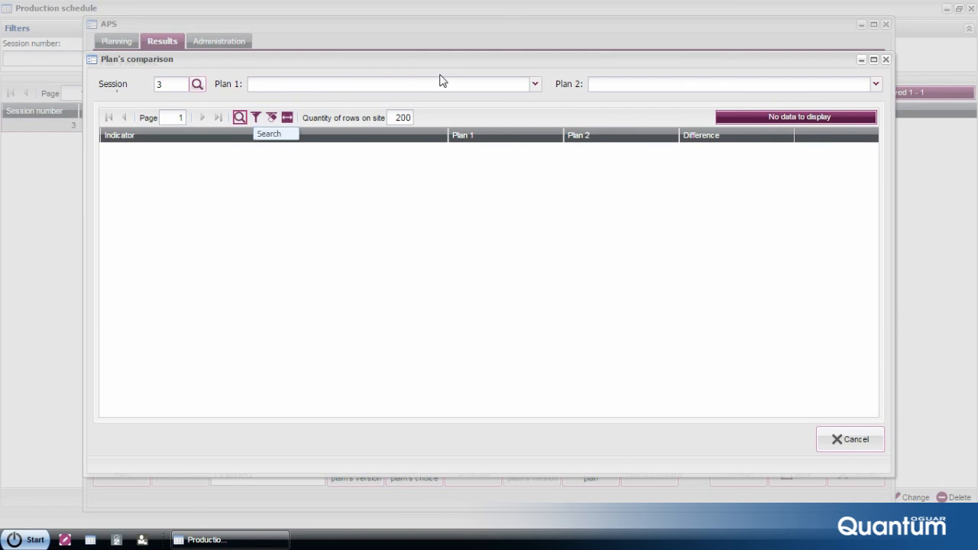
left_click(535, 84)
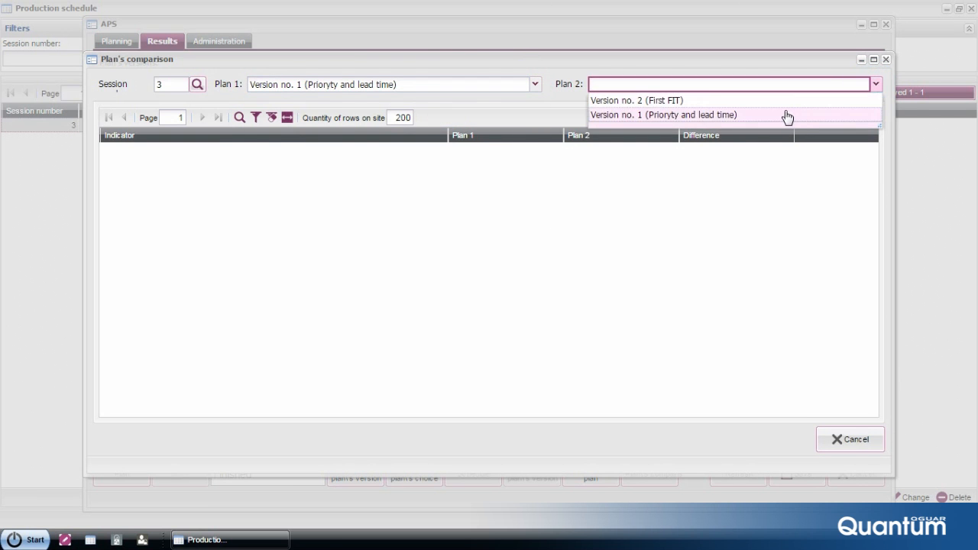
left_click(663, 114)
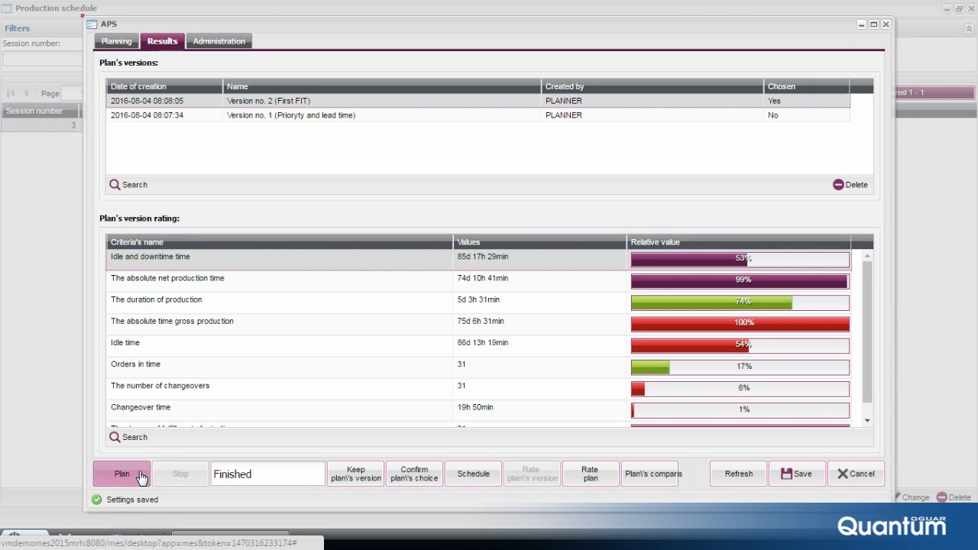
Generate a new plan and confirm its choice, opening session 4's Gantt schedule for 16–19 August
left_click(122, 473)
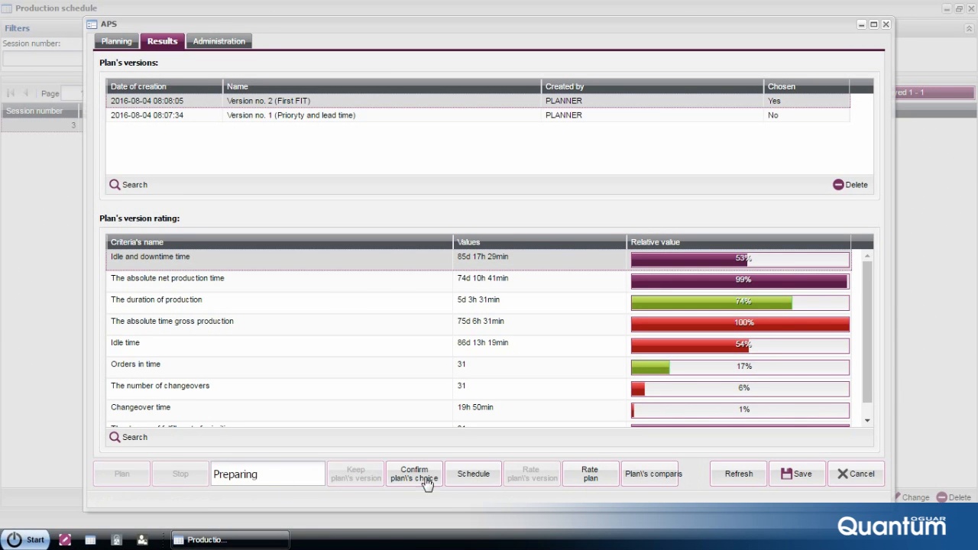
left_click(413, 473)
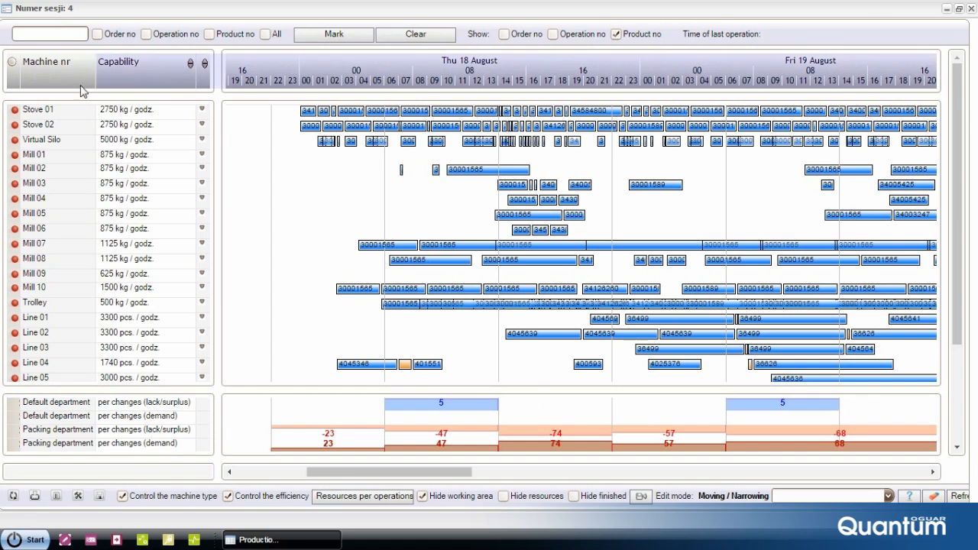
Review Mill 01, Stove 01 and Mill 07 rows, selecting the first Stove 01 operation
left_click(34, 155)
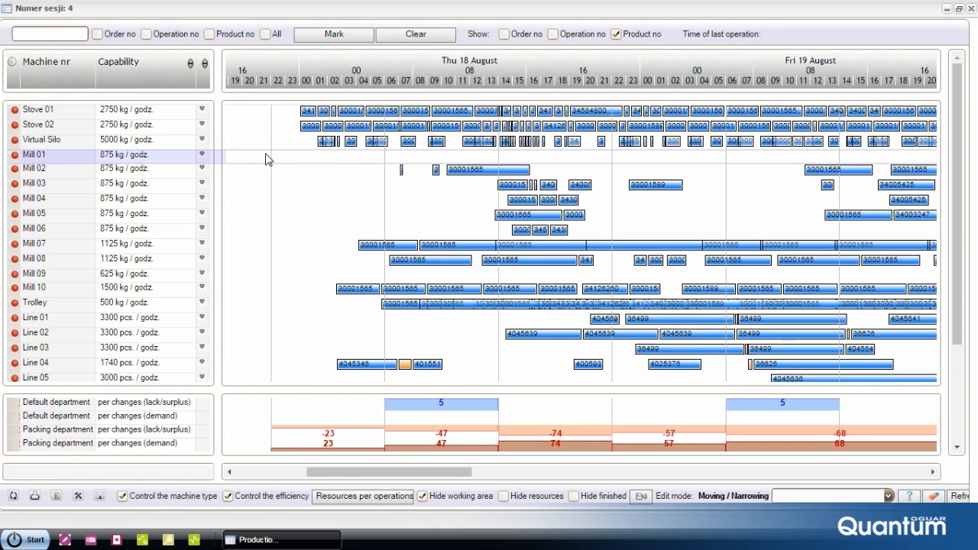
left_click(46, 139)
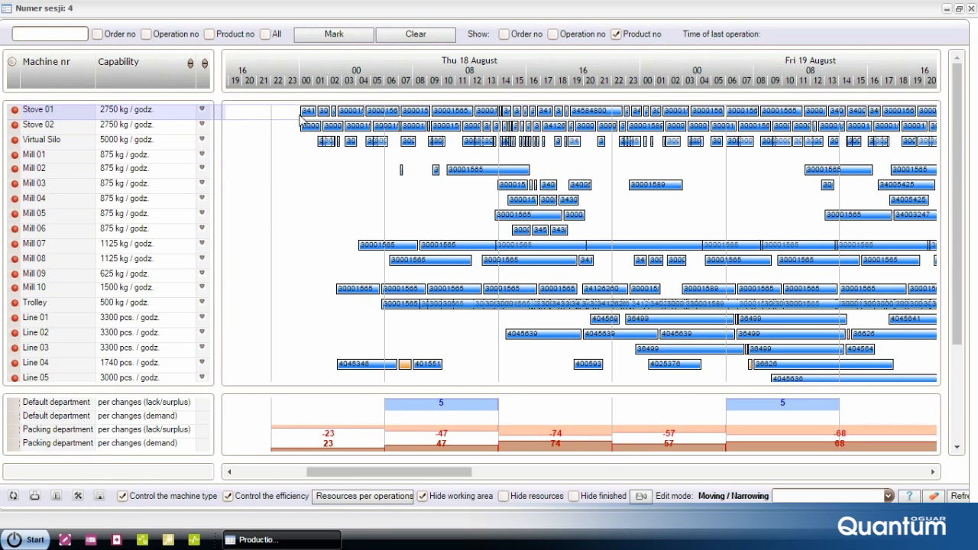
left_click(309, 110)
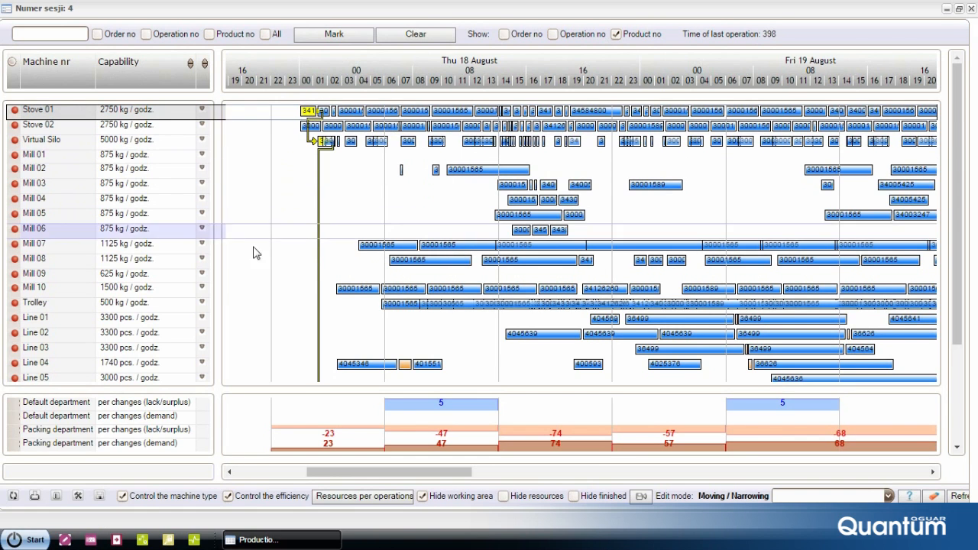
left_click(388, 244)
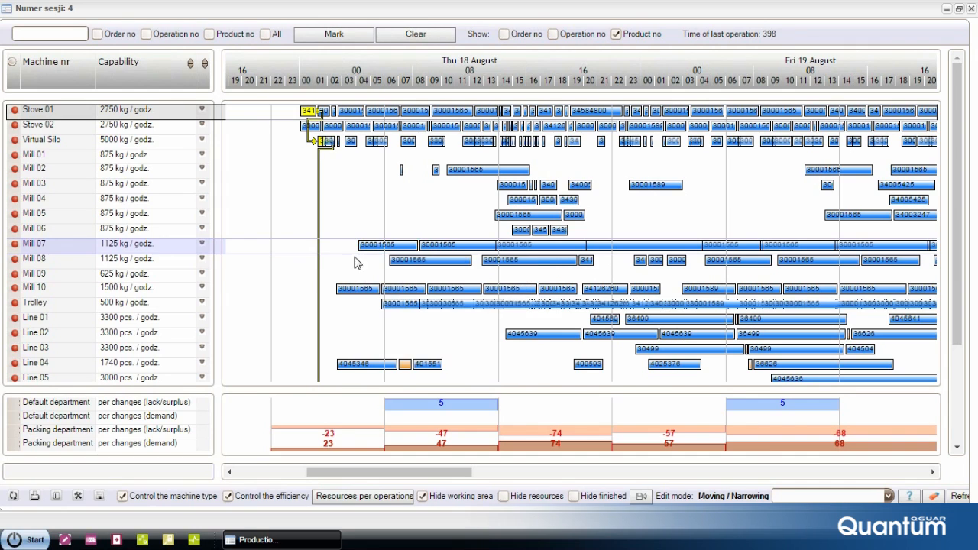
right_click(344, 289)
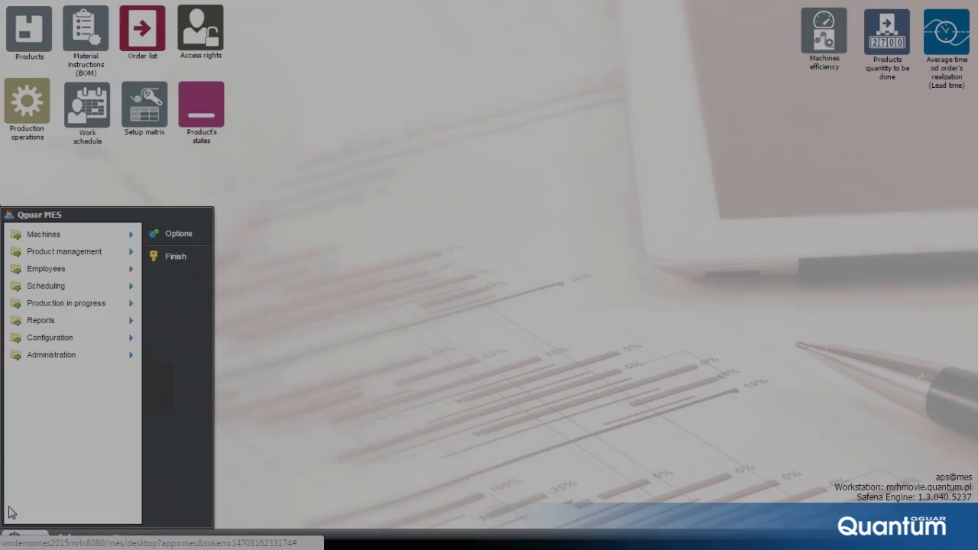
Expand the Scheduling submenu showing Production schedule, Pre-defined settings of planning and Indicator's definitions
left_click(46, 286)
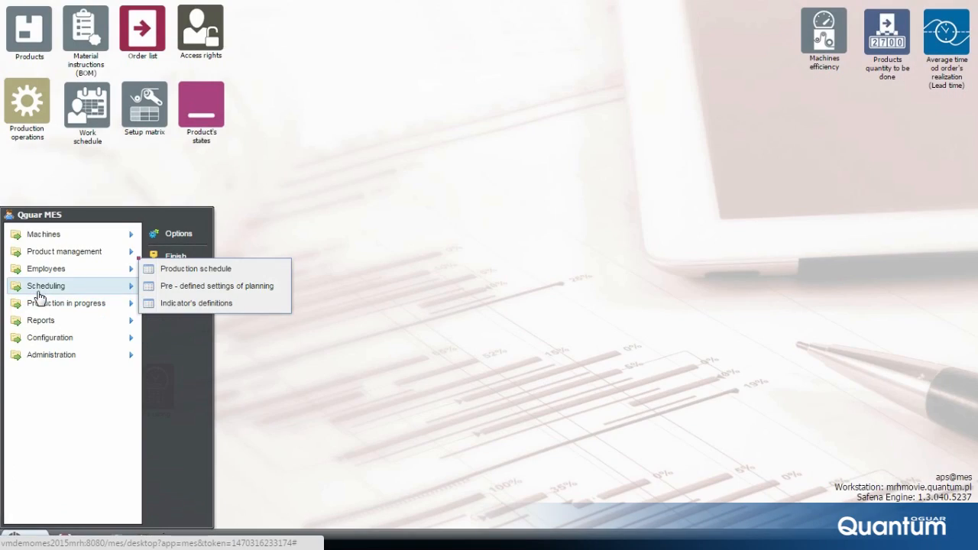
mouse_move(195, 269)
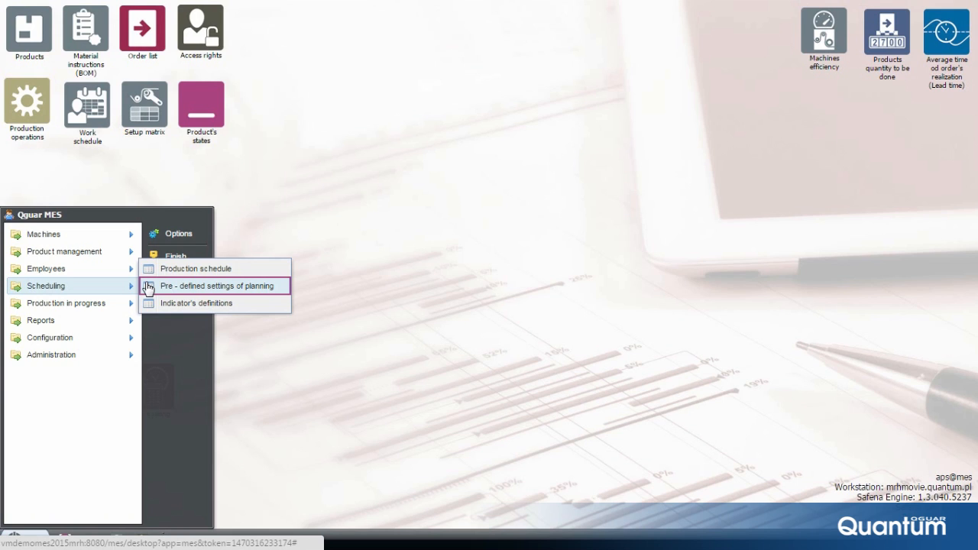
mouse_move(150, 293)
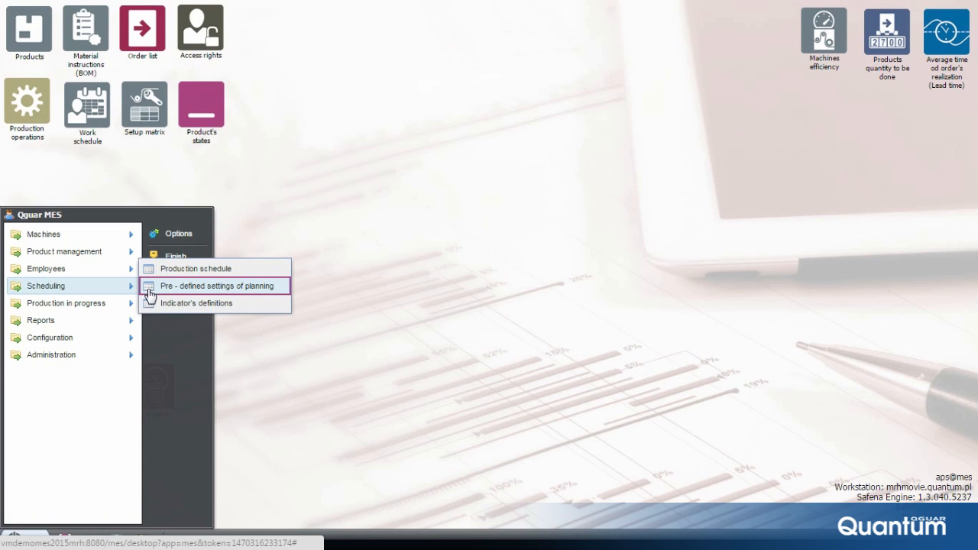